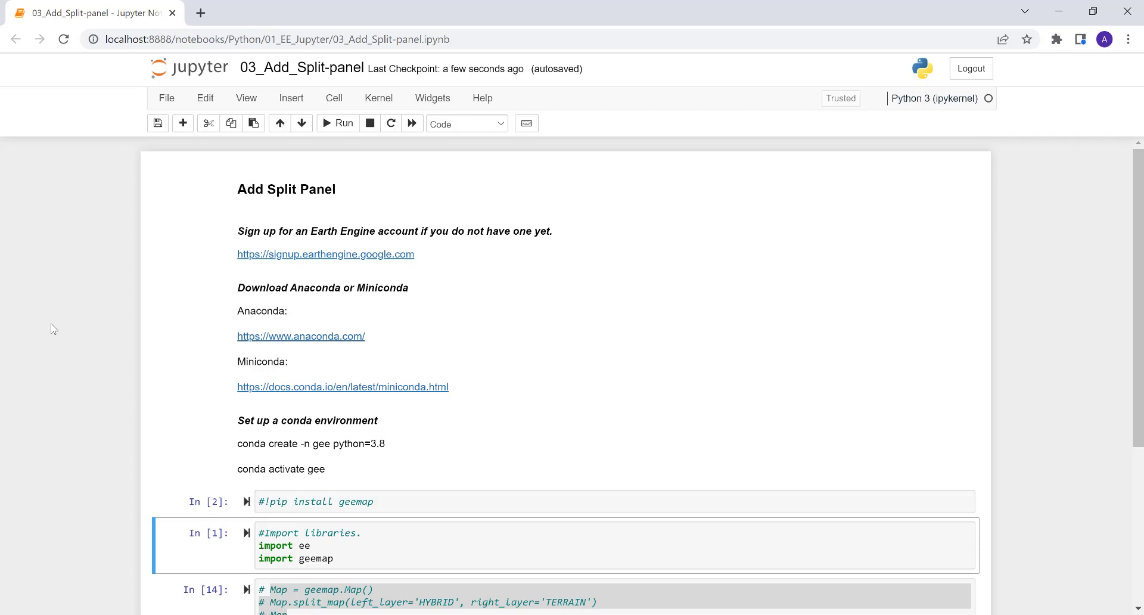
pyautogui.moveTo(459, 273)
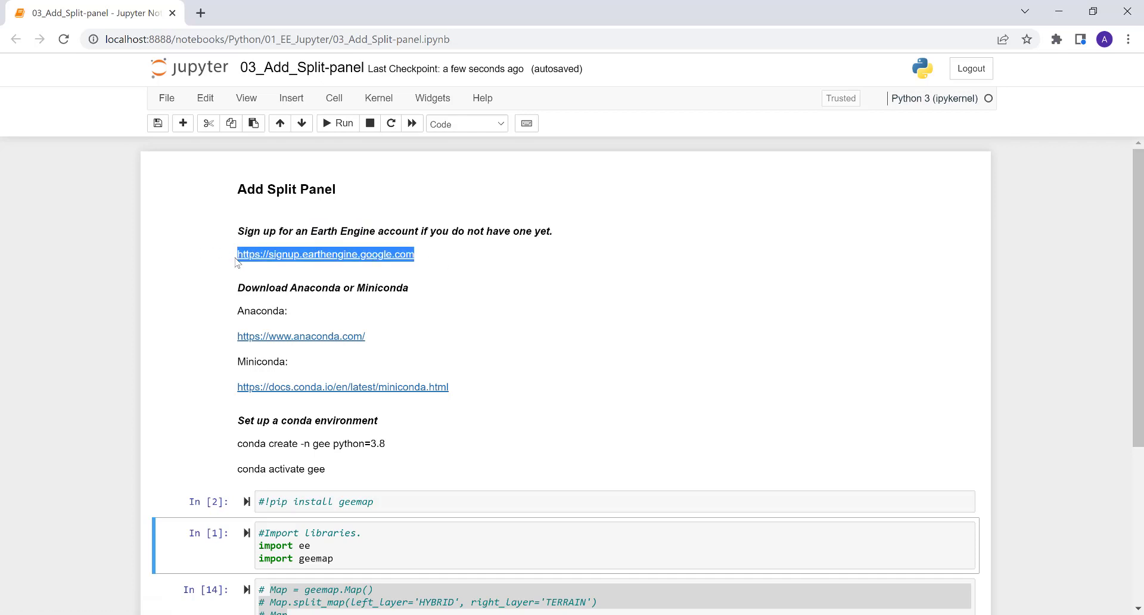
# Review the markdown setup notes about signing up and downloading
pyautogui.click(491, 407)
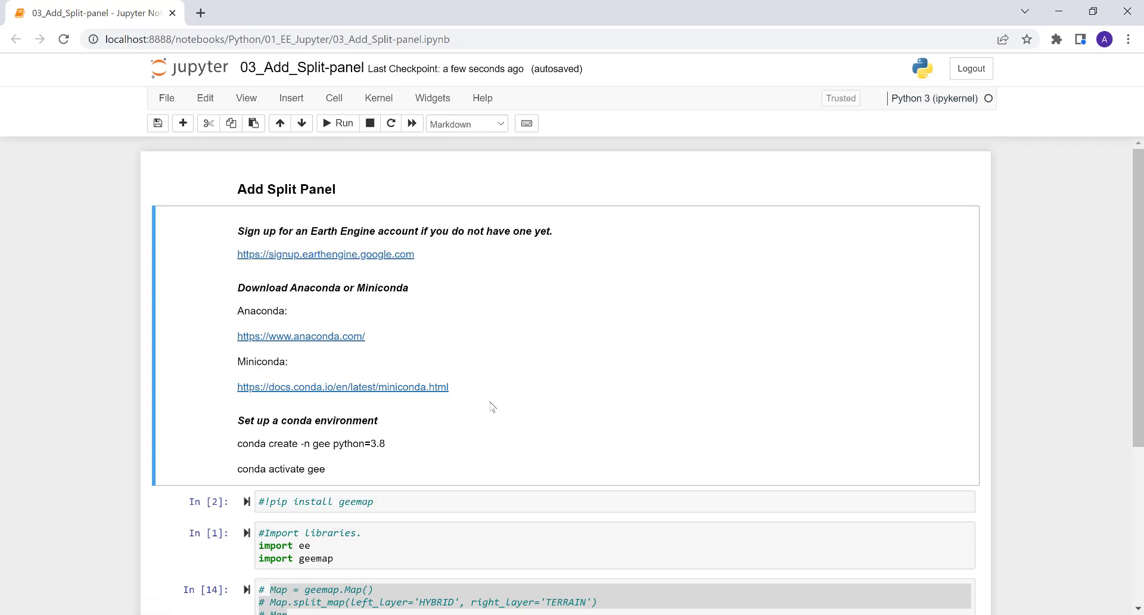
pyautogui.moveTo(496, 410)
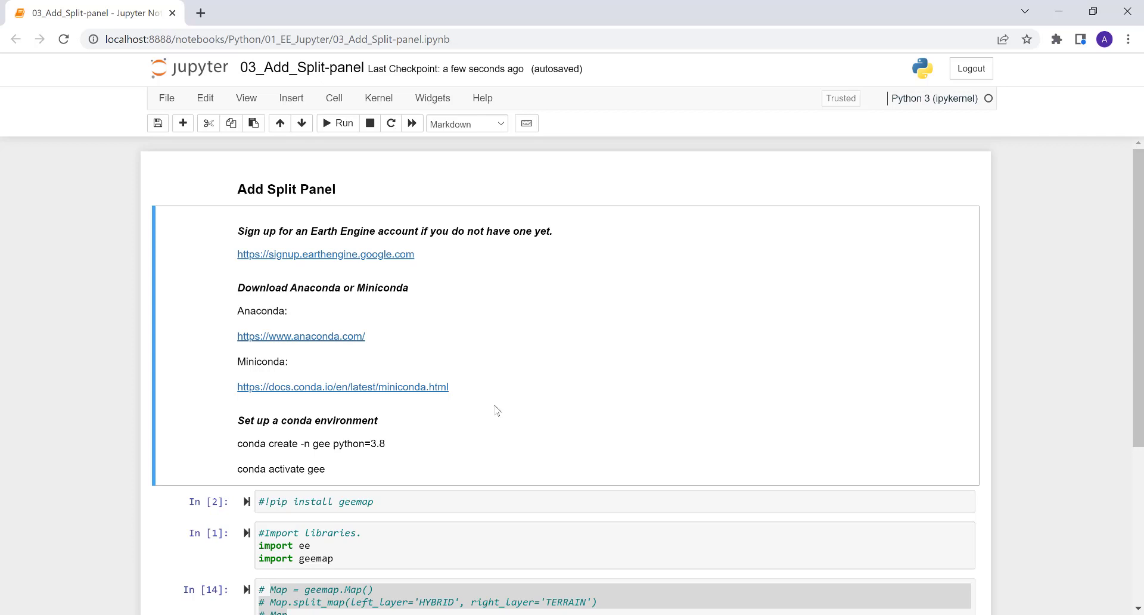
pyautogui.moveTo(237, 230); pyautogui.dragTo(449, 386)
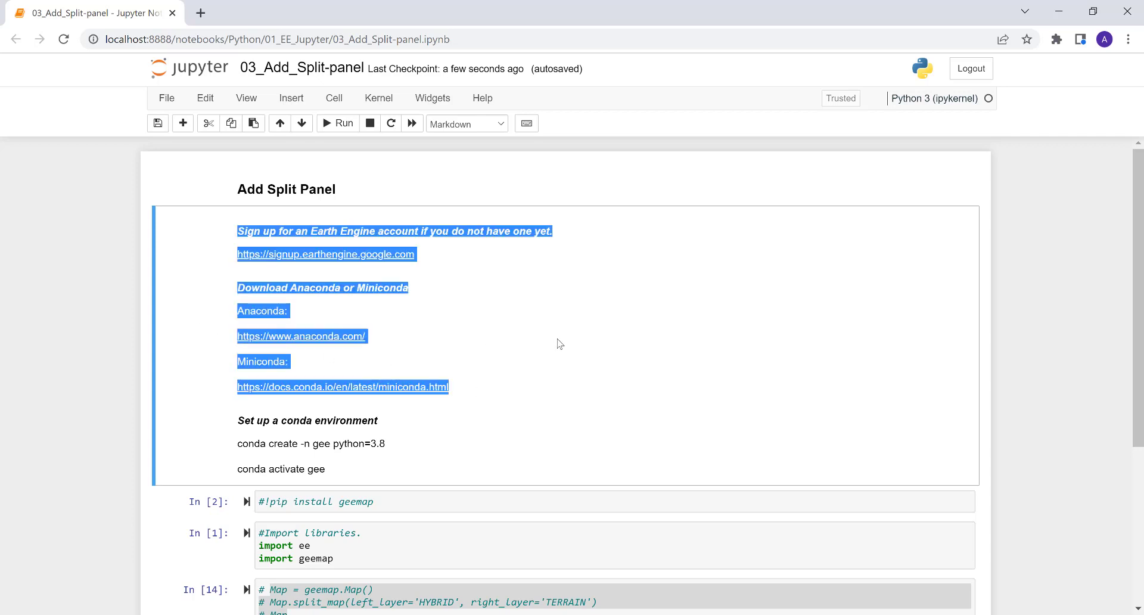
pyautogui.click(558, 360)
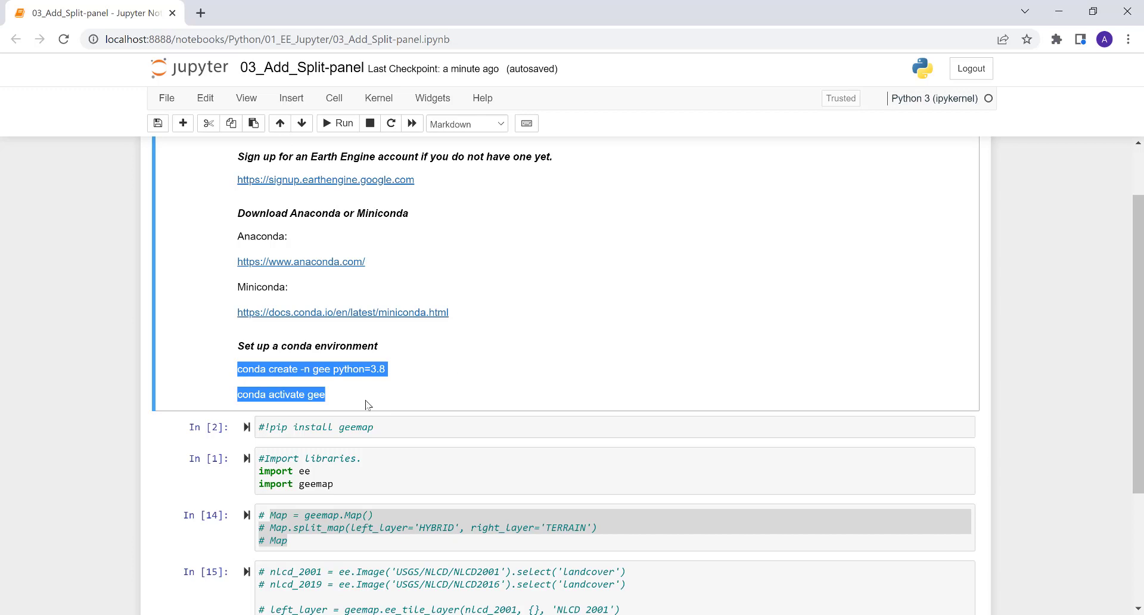
pyautogui.moveTo(367, 406)
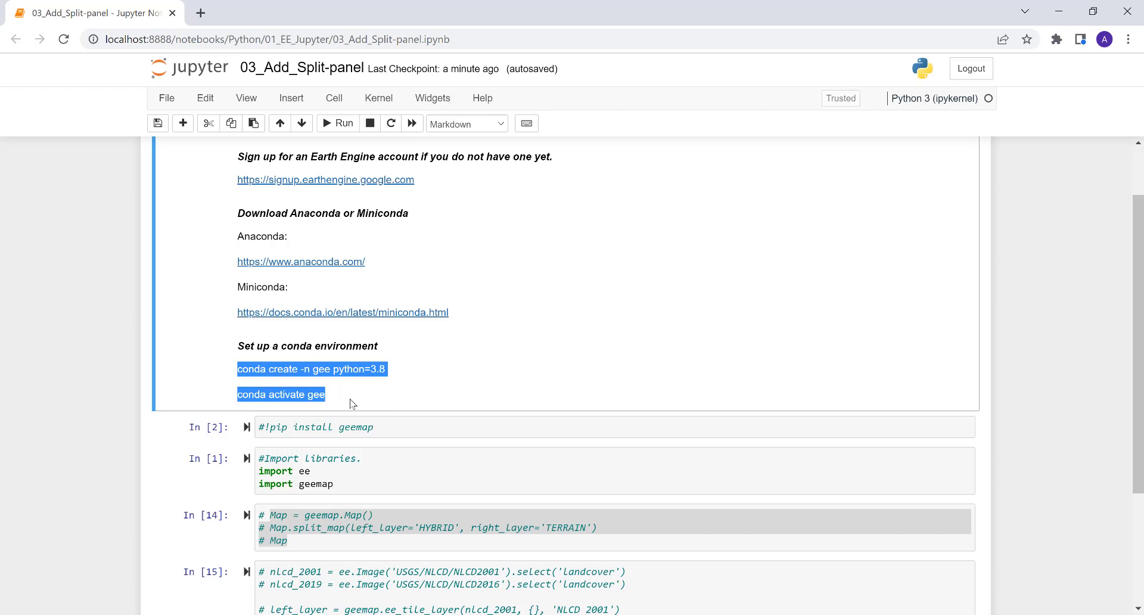
# Check the geemap install line, then select geemap and Map in the split-map code
pyautogui.click(449, 427)
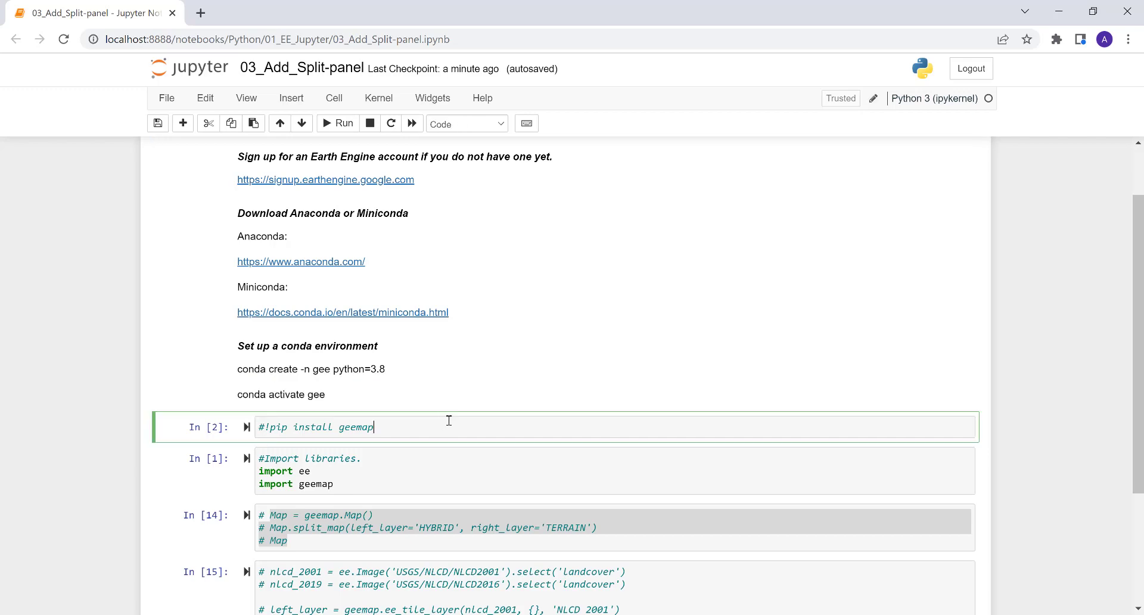
pyautogui.scroll(-3)
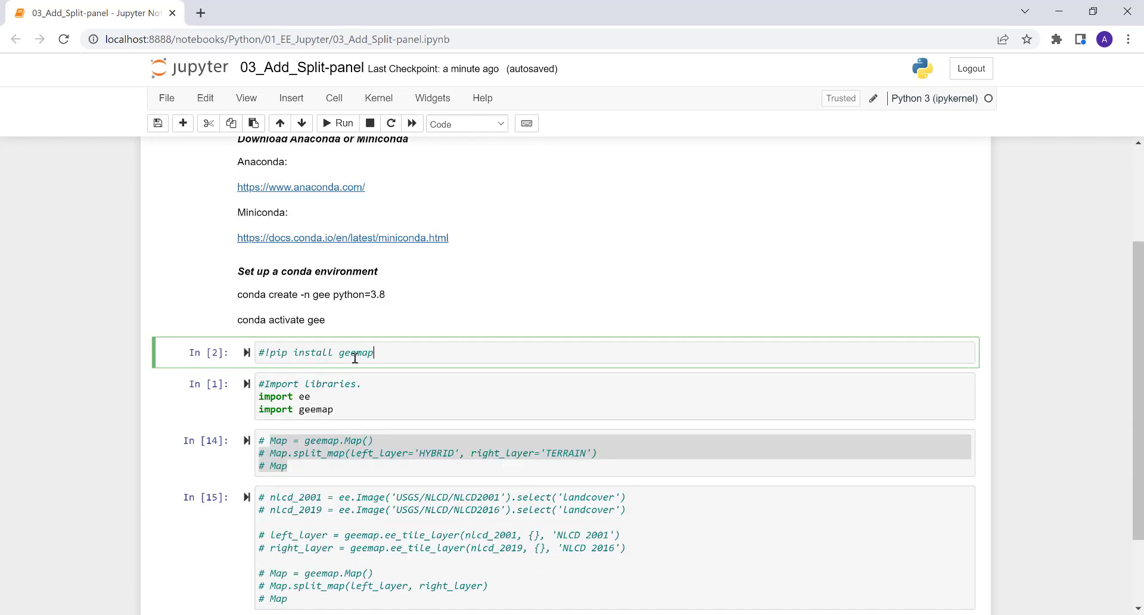
pyautogui.tripleClick(314, 353)
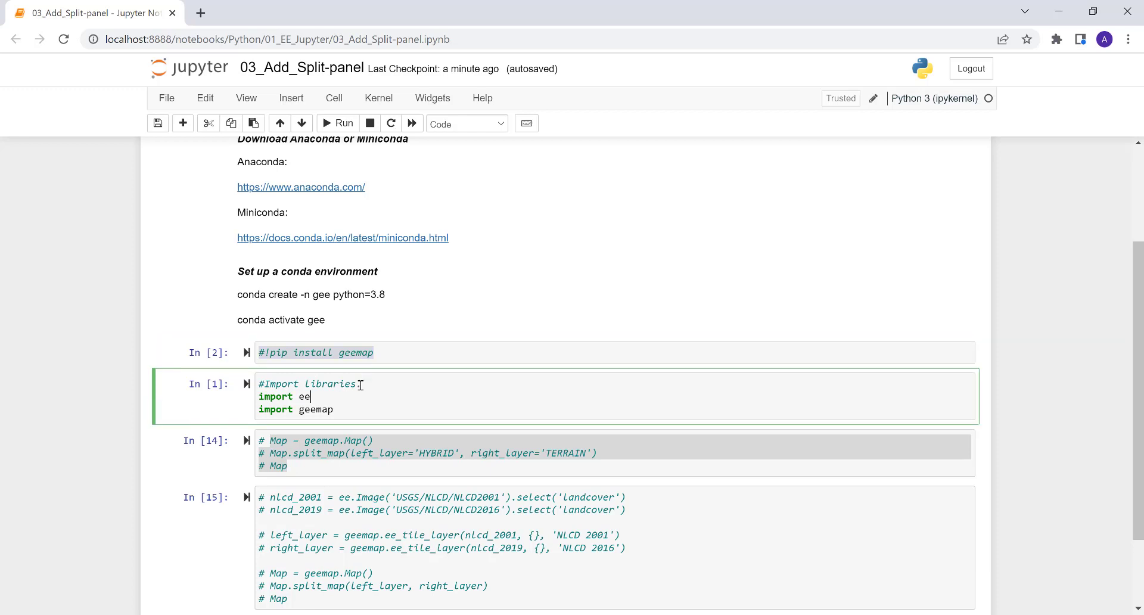
pyautogui.click(306, 353)
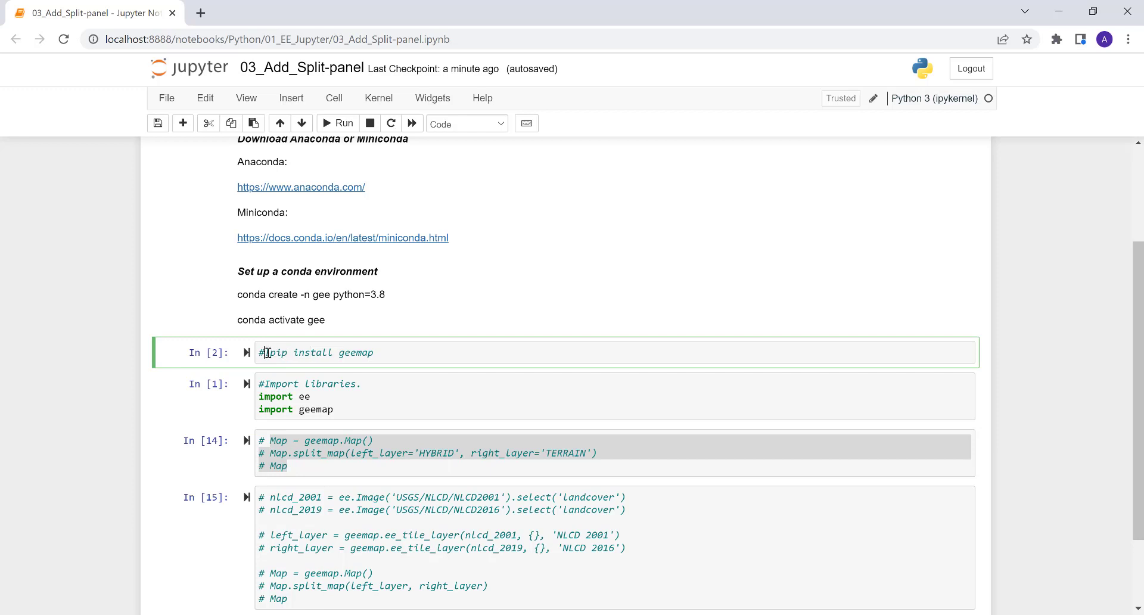
pyautogui.moveTo(348, 394)
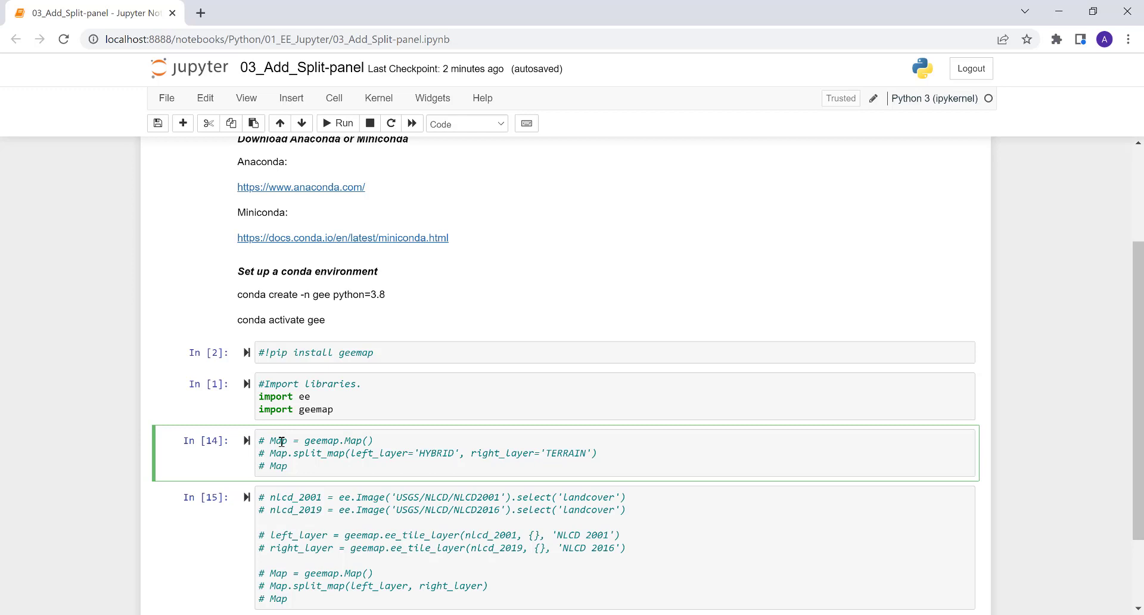
pyautogui.moveTo(320, 436)
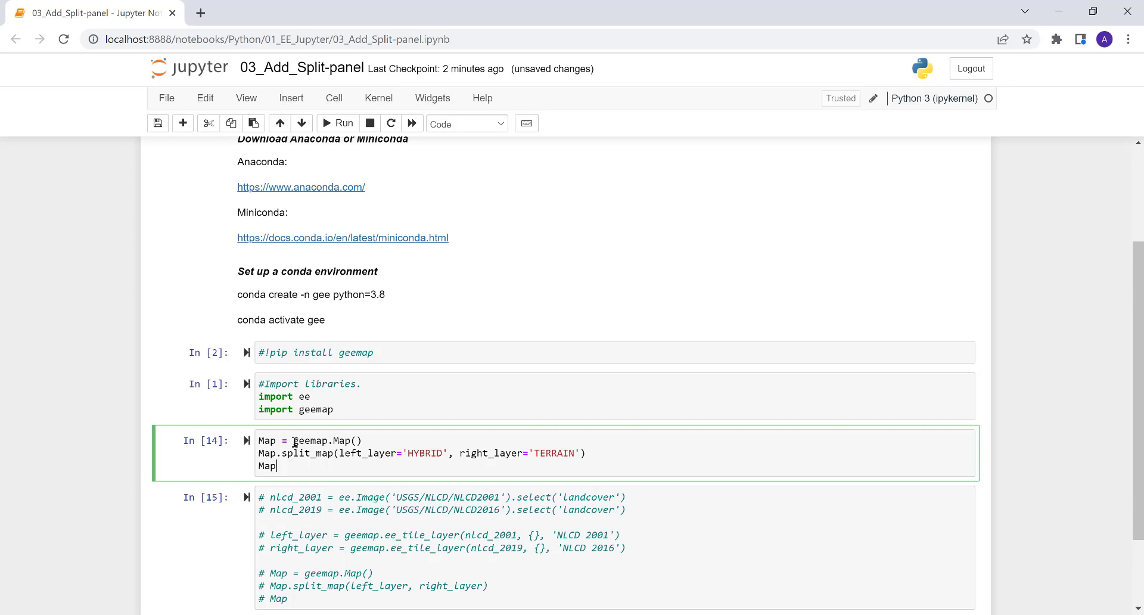
pyautogui.doubleClick(310, 440)
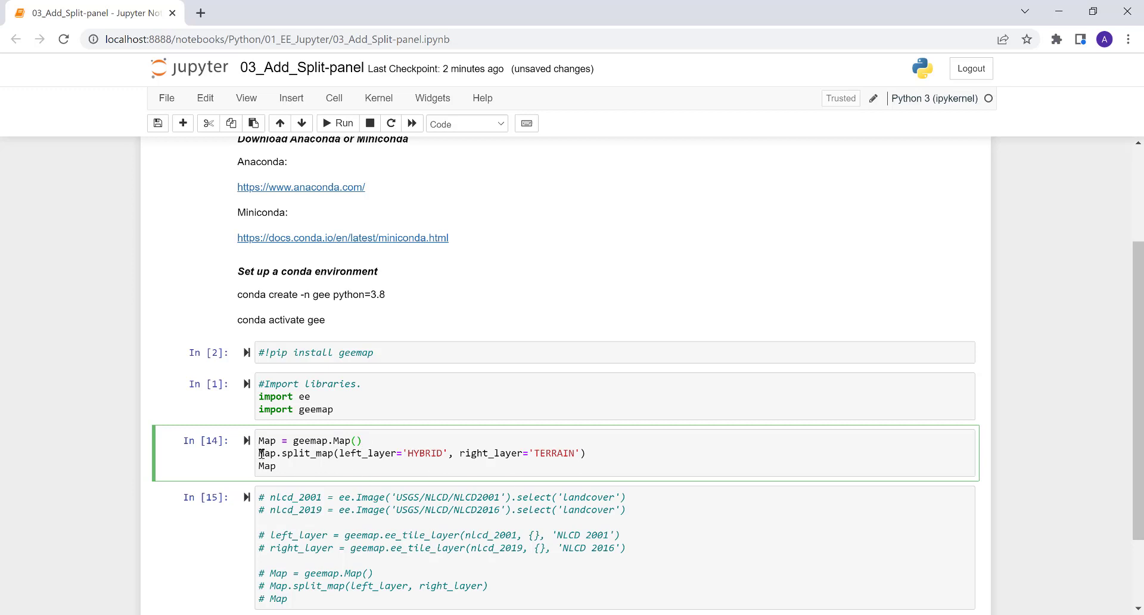
pyautogui.doubleClick(295, 453)
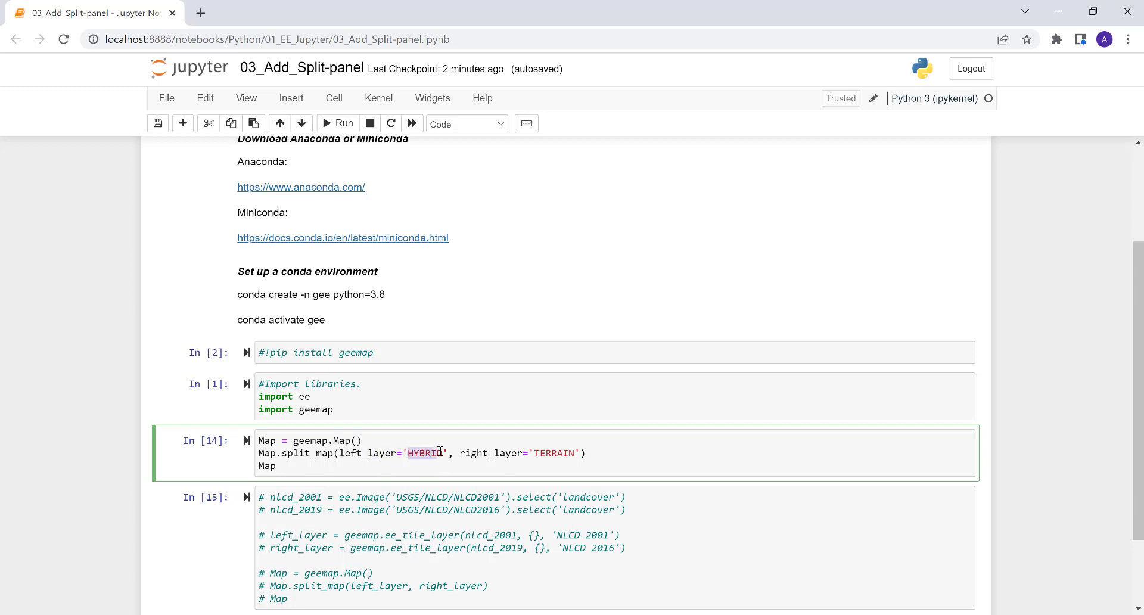
pyautogui.moveTo(458, 453)
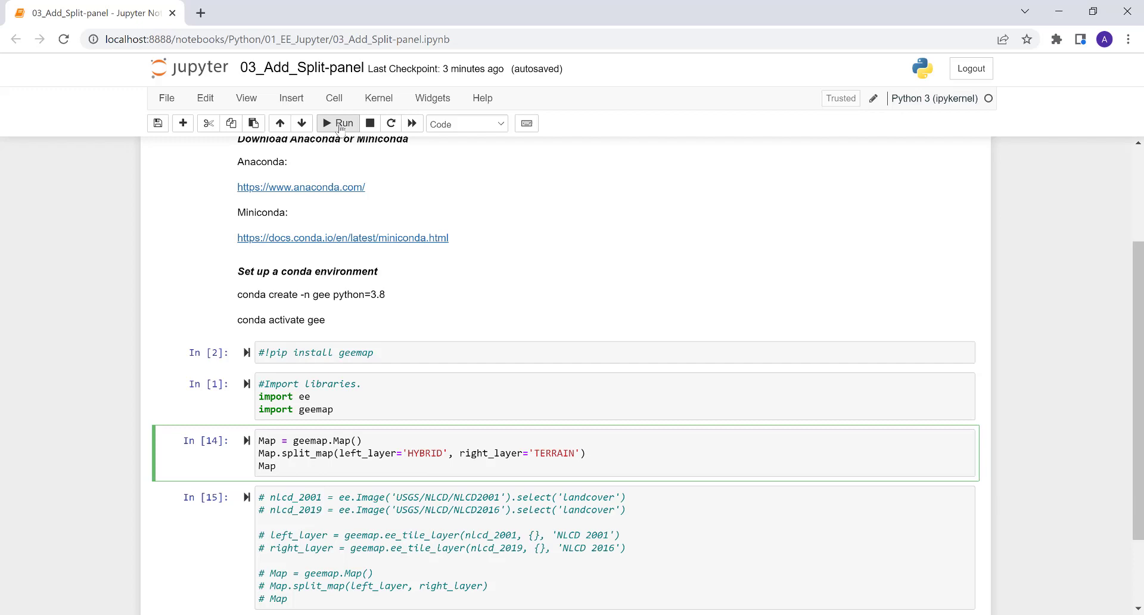
# Run the split-map cell and scroll to its HYBRID/TERRAIN map over the southeastern US
pyautogui.click(337, 123)
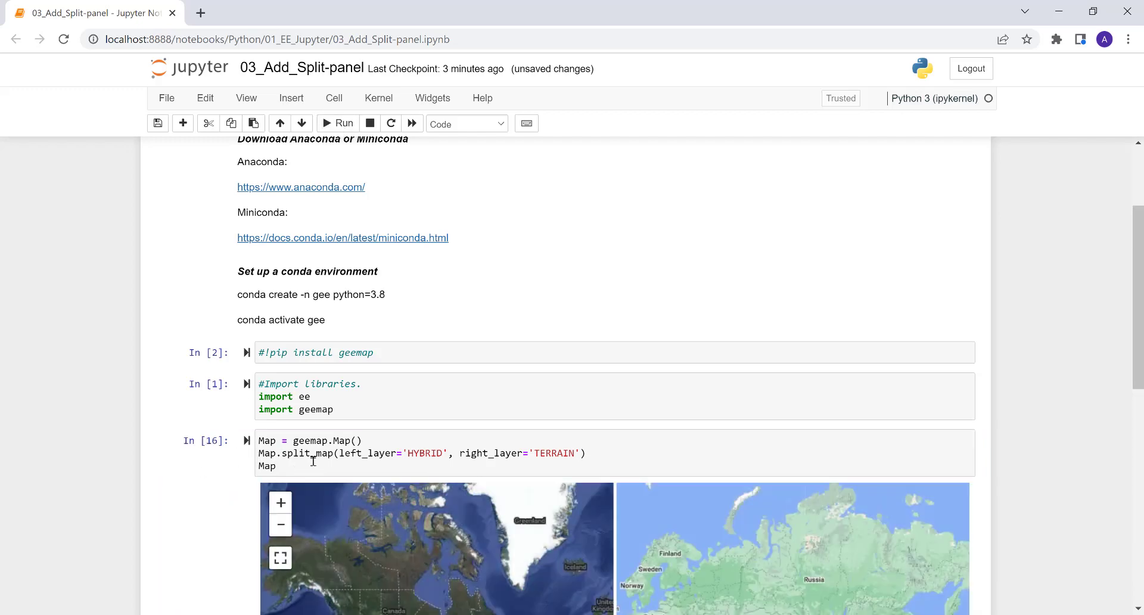
pyautogui.scroll(-3)
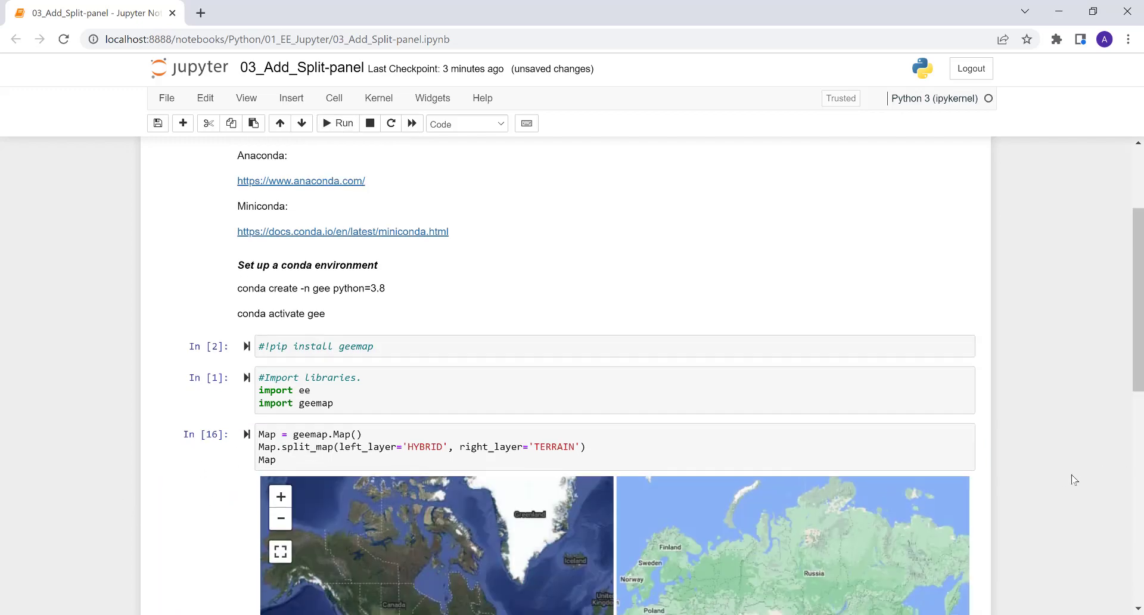
pyautogui.scroll(-3)
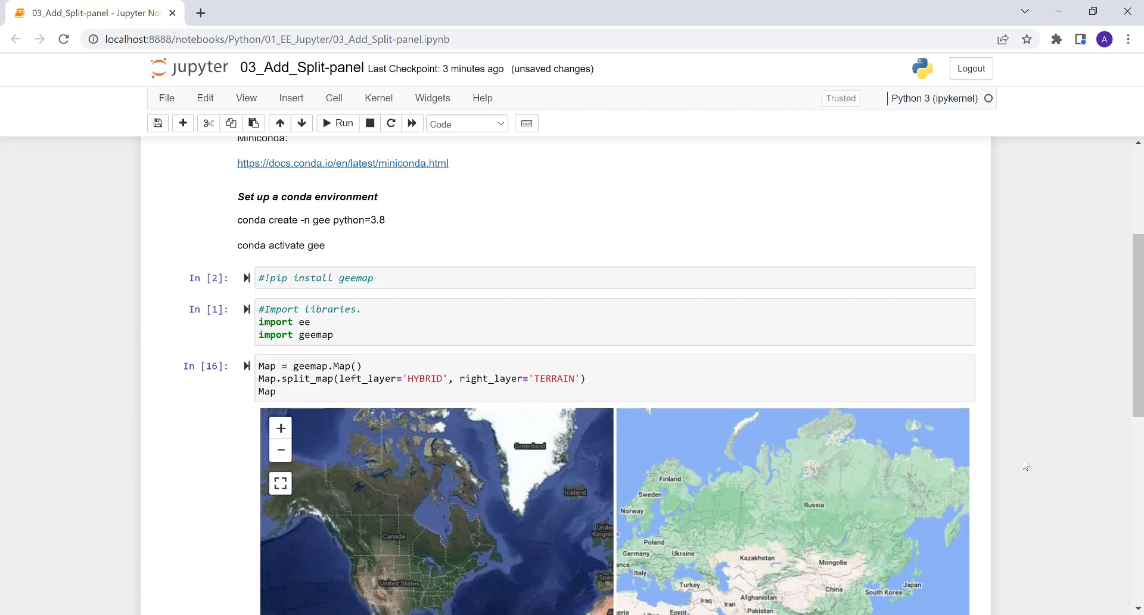
pyautogui.scroll(-3)
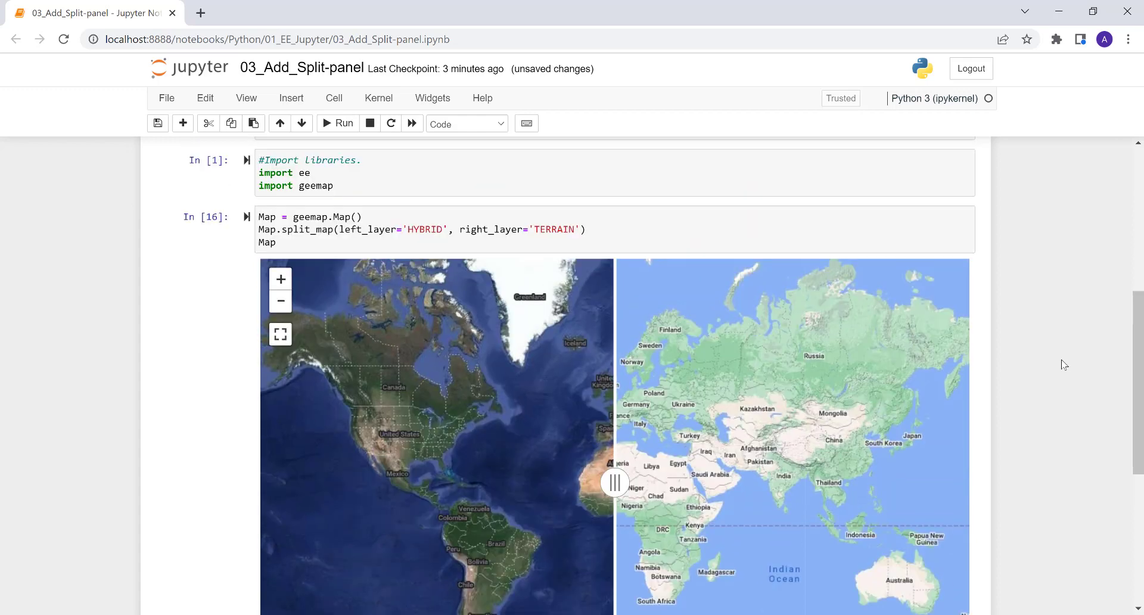
pyautogui.moveTo(470, 436)
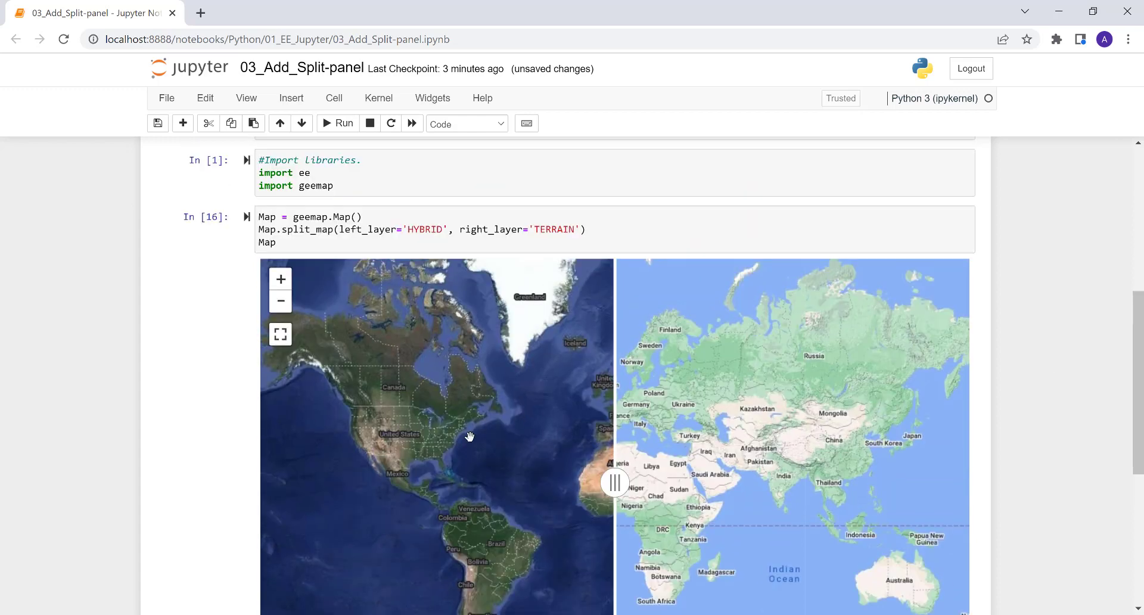
pyautogui.moveTo(598, 425)
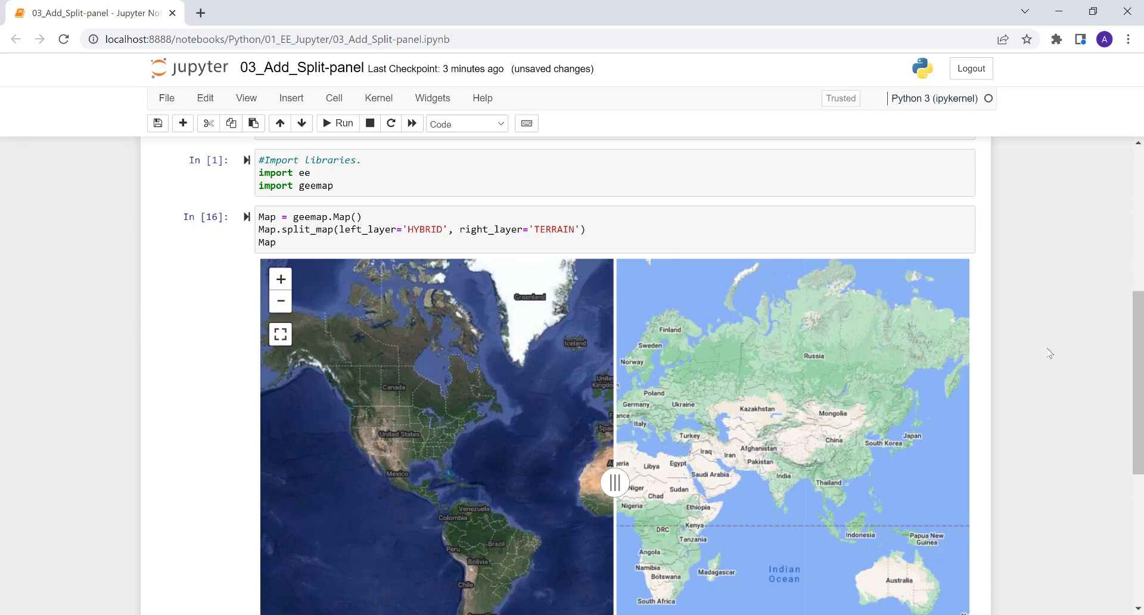
pyautogui.scroll(-3)
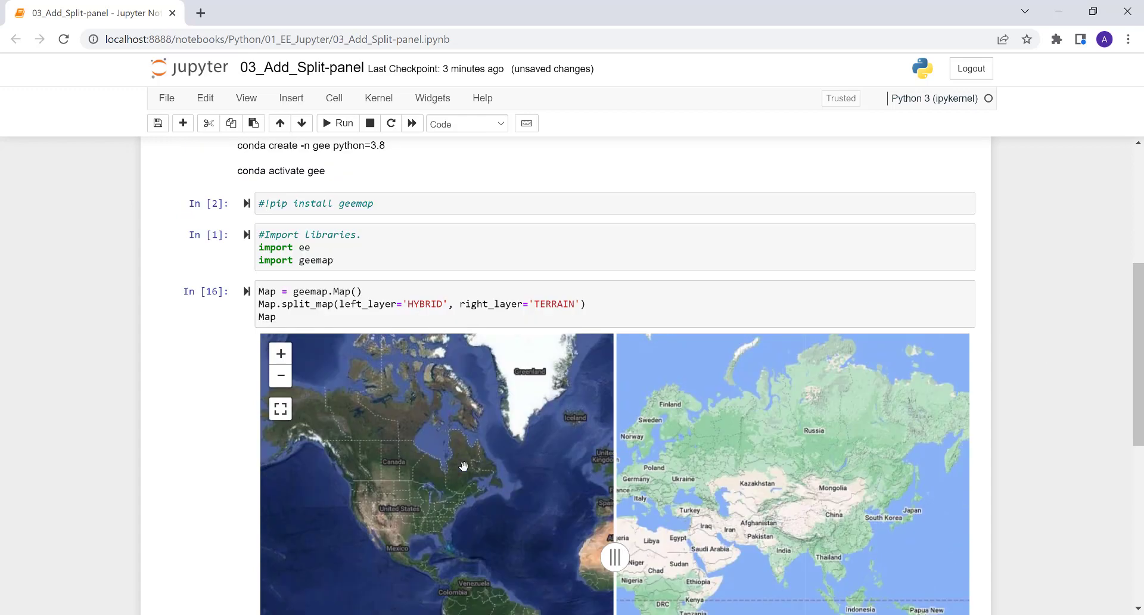
pyautogui.moveTo(593, 530)
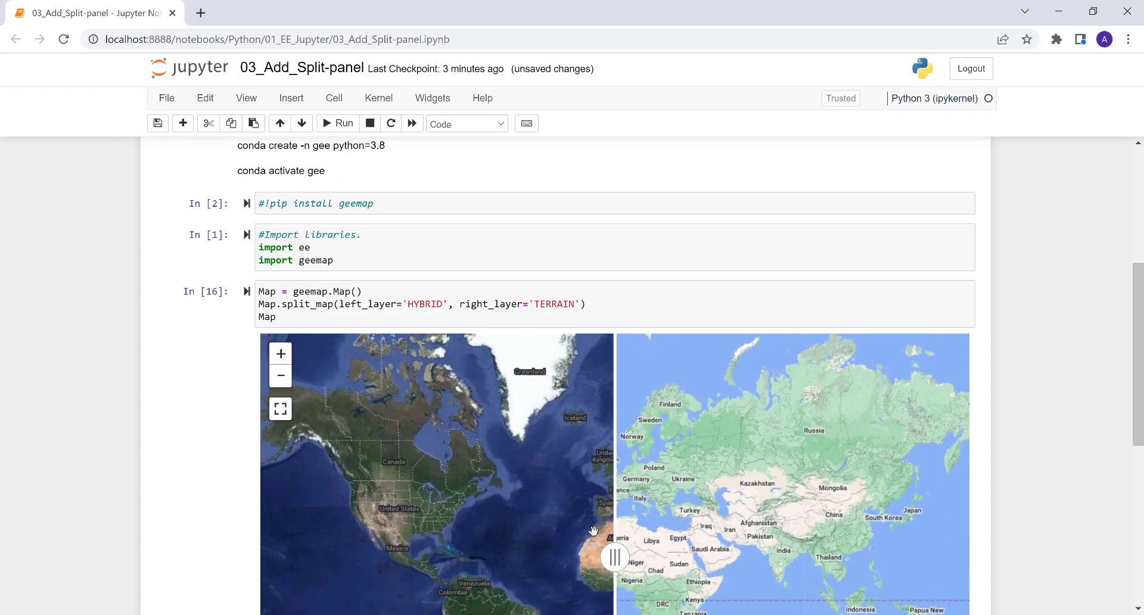
pyautogui.scroll(-3)
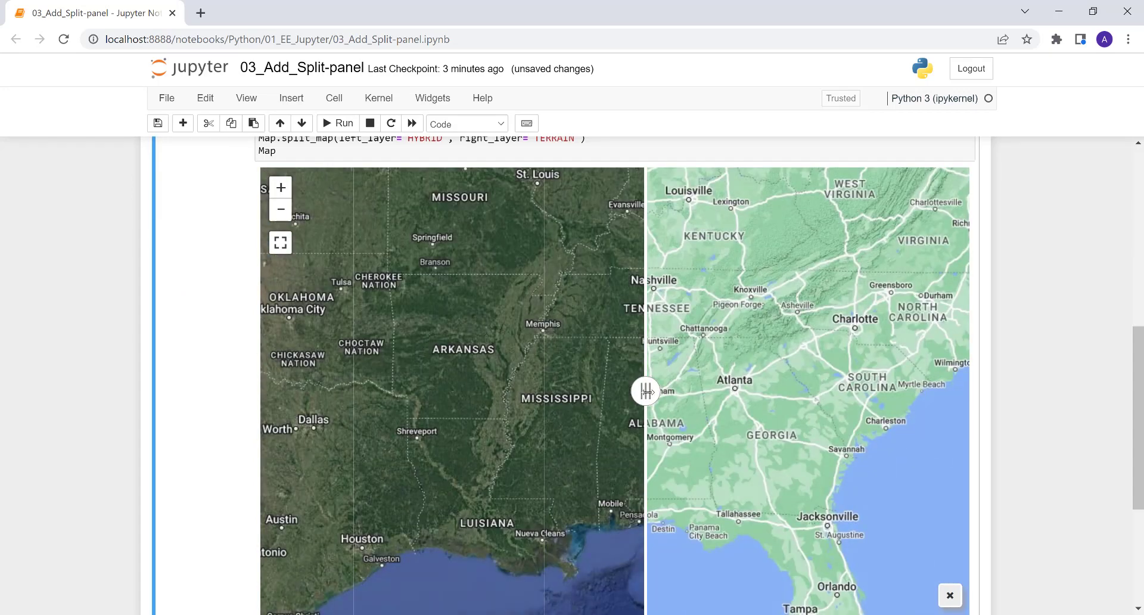
# Swipe the HYBRID/TERRAIN divider back and forth around the Mississippi, then reach the NLCD cell
pyautogui.moveTo(646, 389); pyautogui.dragTo(588, 389)
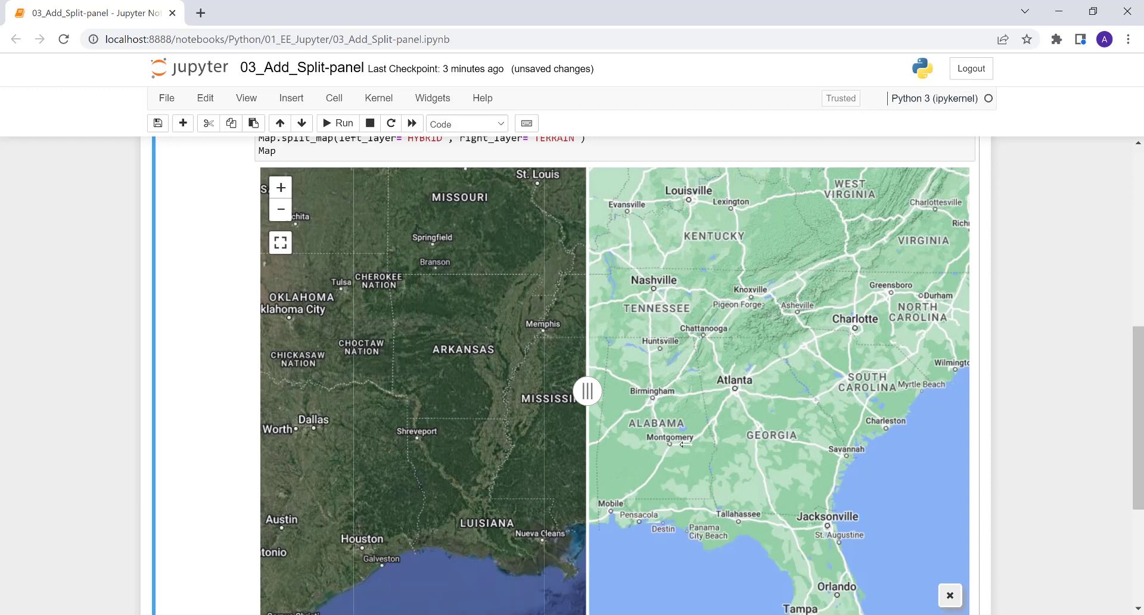
pyautogui.moveTo(588, 390); pyautogui.dragTo(357, 389)
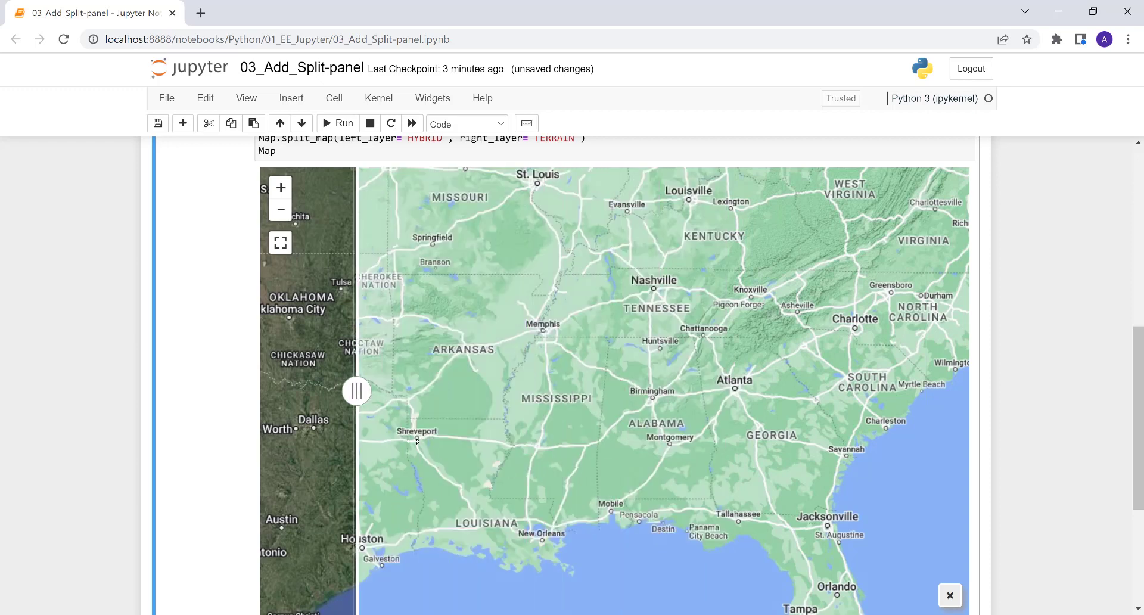
pyautogui.moveTo(356, 389); pyautogui.dragTo(606, 389)
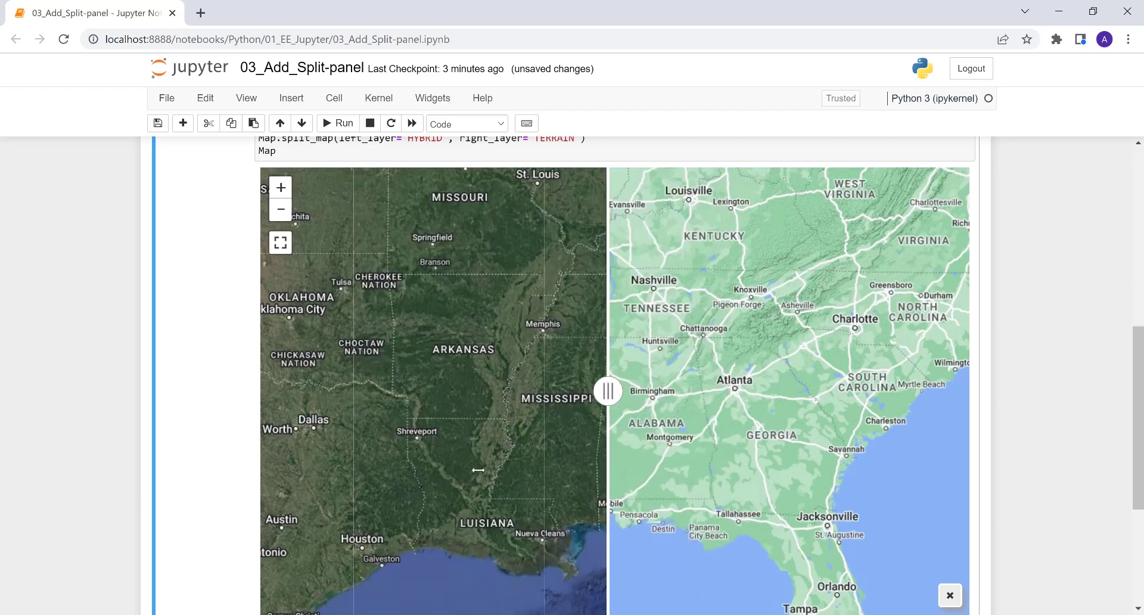
pyautogui.moveTo(608, 390); pyautogui.dragTo(454, 390)
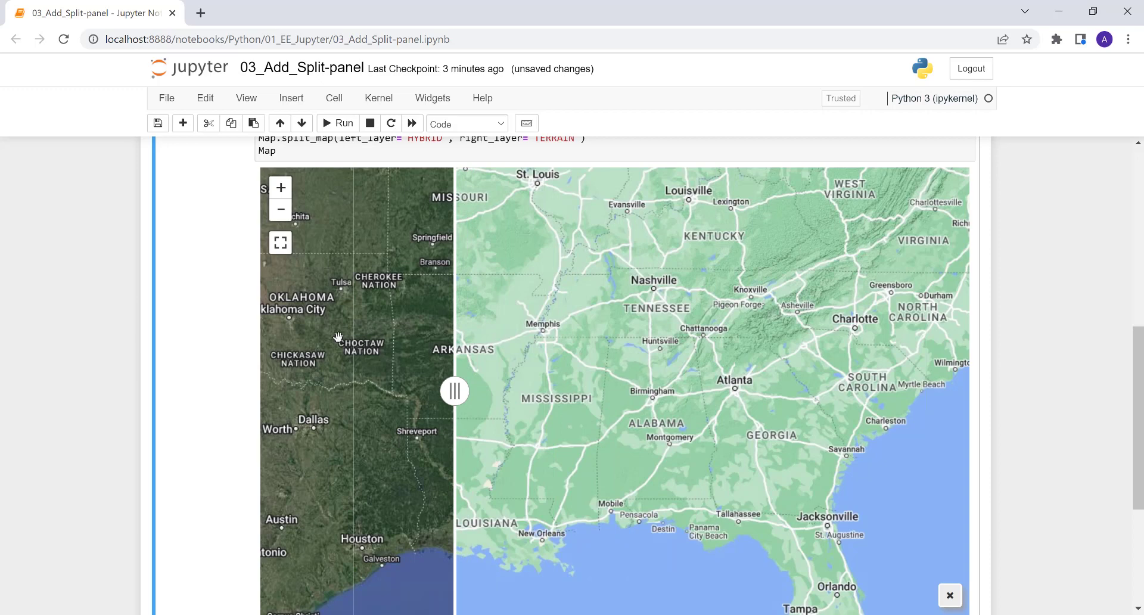
pyautogui.moveTo(454, 390); pyautogui.dragTo(540, 389)
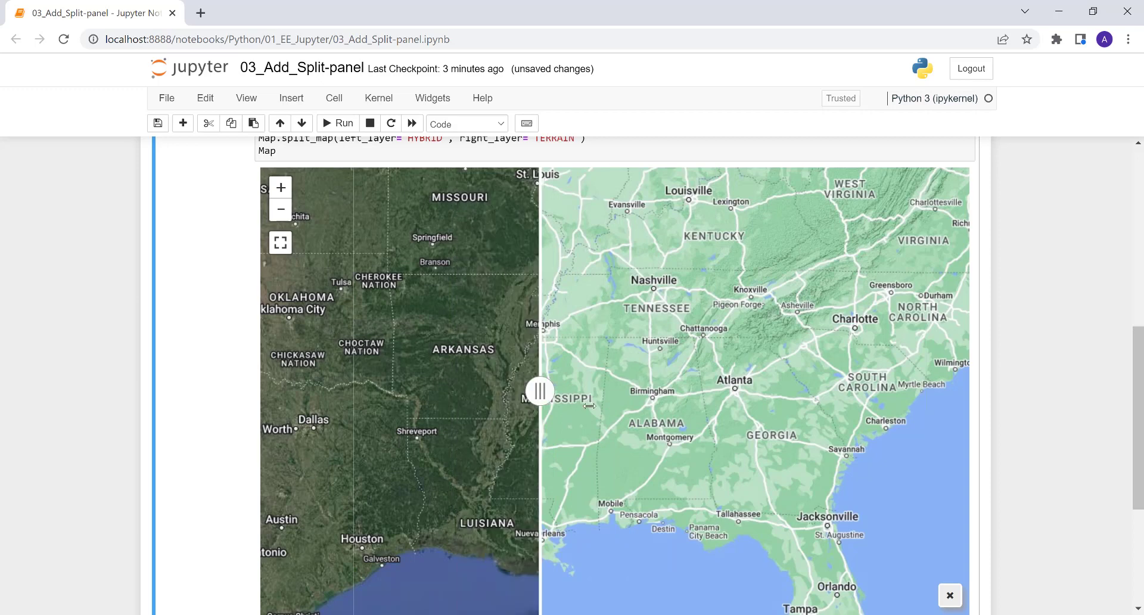
pyautogui.moveTo(539, 389); pyautogui.dragTo(589, 389)
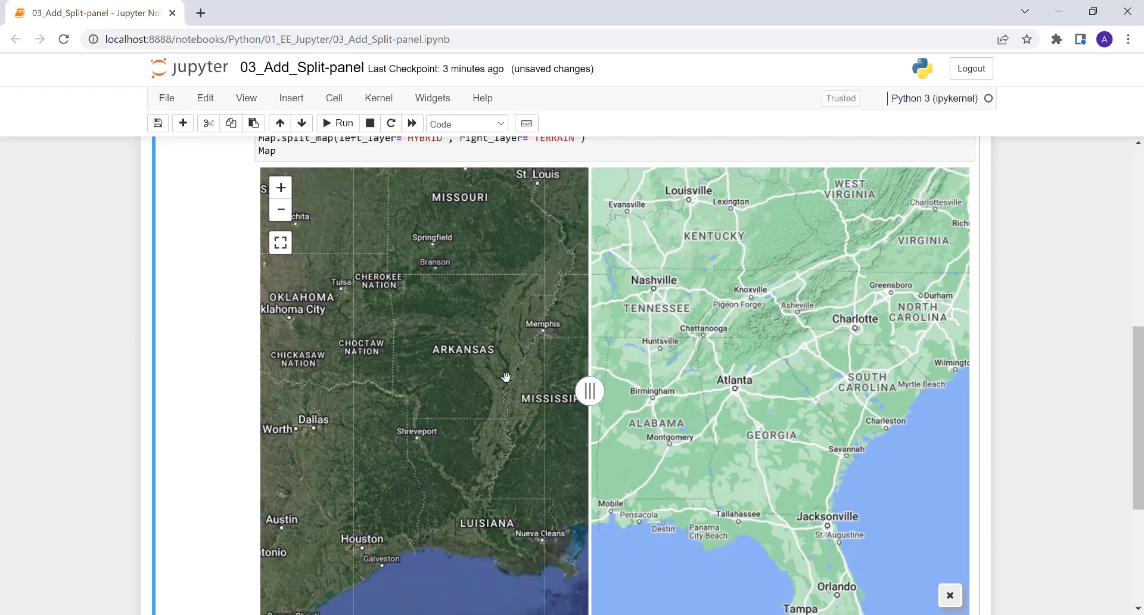
pyautogui.scroll(-3)
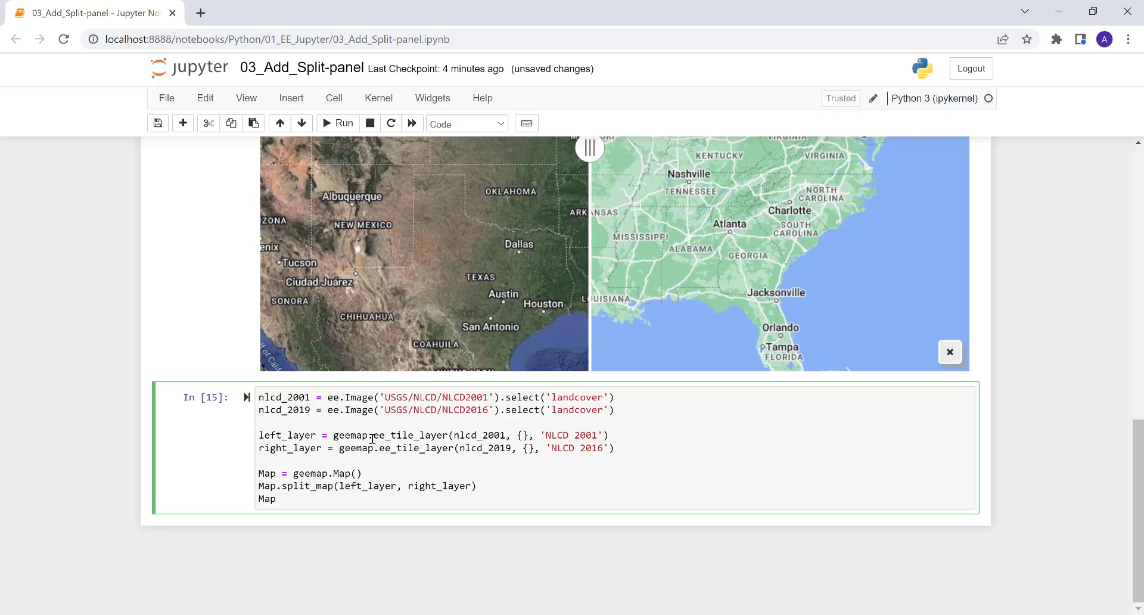
pyautogui.doubleClick(438, 397)
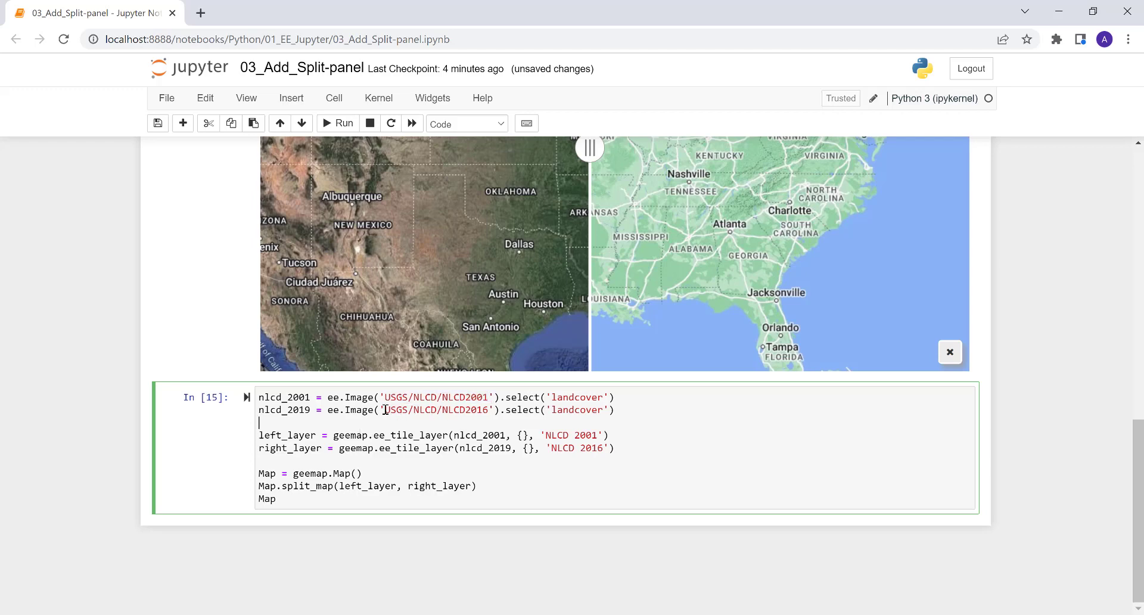
pyautogui.doubleClick(437, 409)
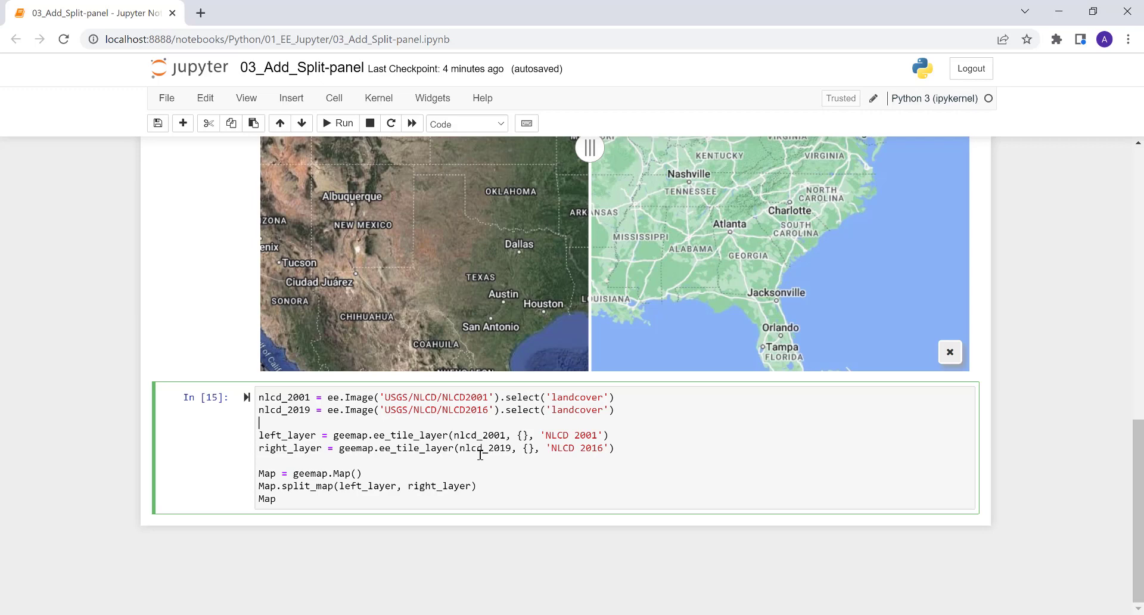
pyautogui.moveTo(449, 454)
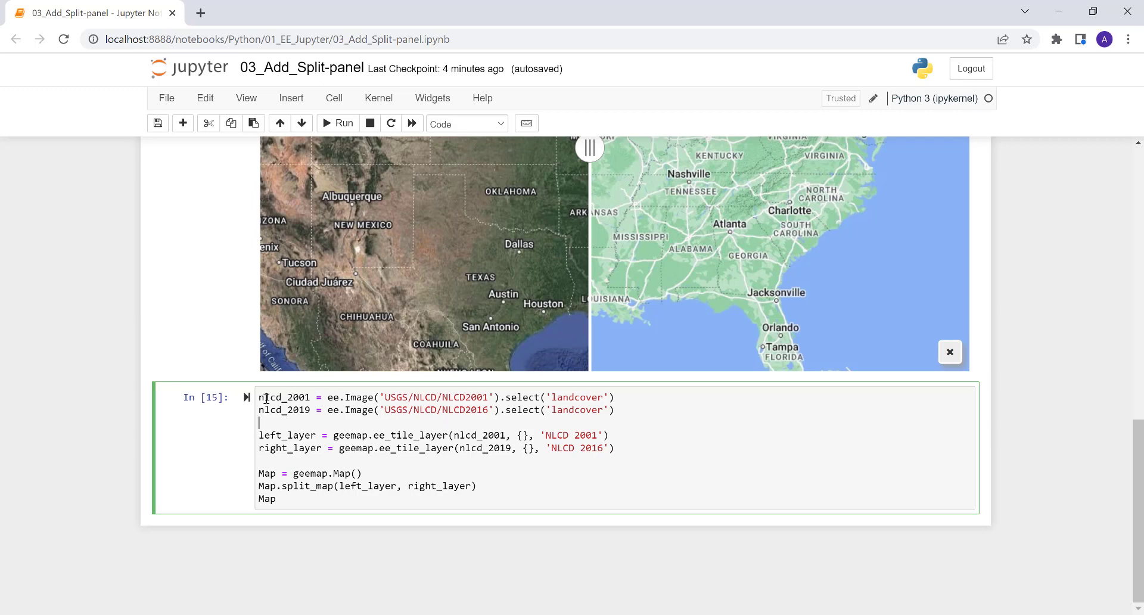
pyautogui.doubleClick(283, 397)
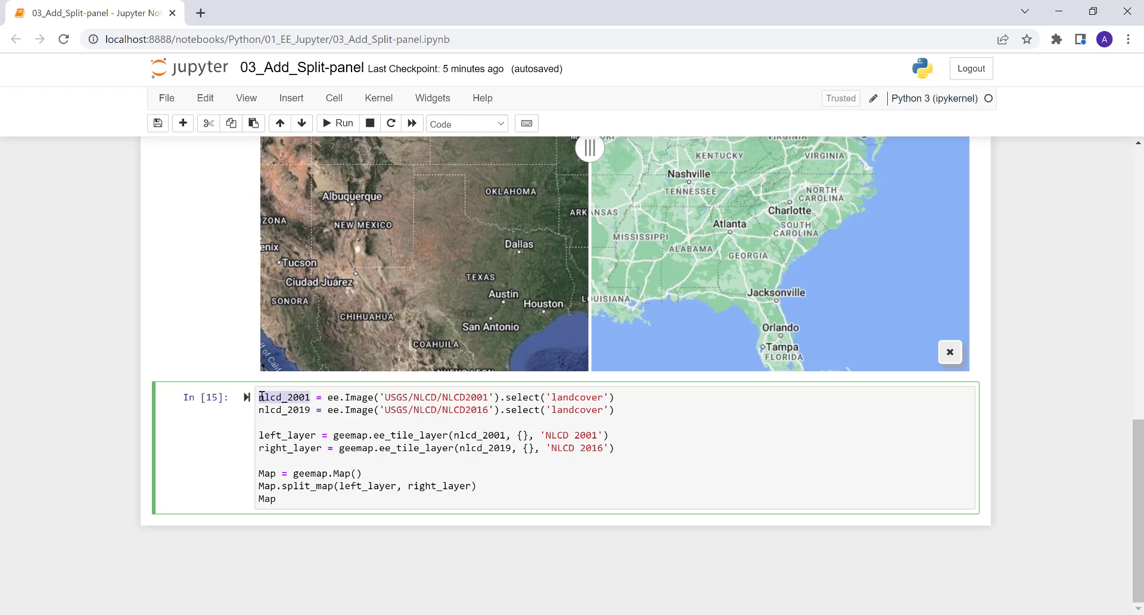
pyautogui.moveTo(321, 397); pyautogui.dragTo(615, 397)
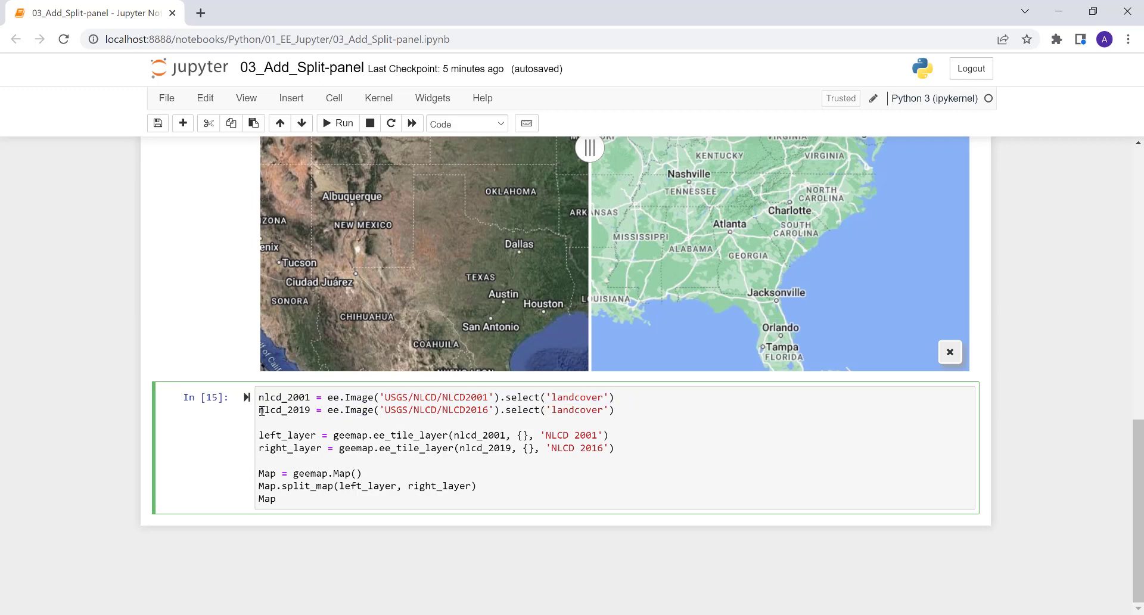
pyautogui.doubleClick(284, 410)
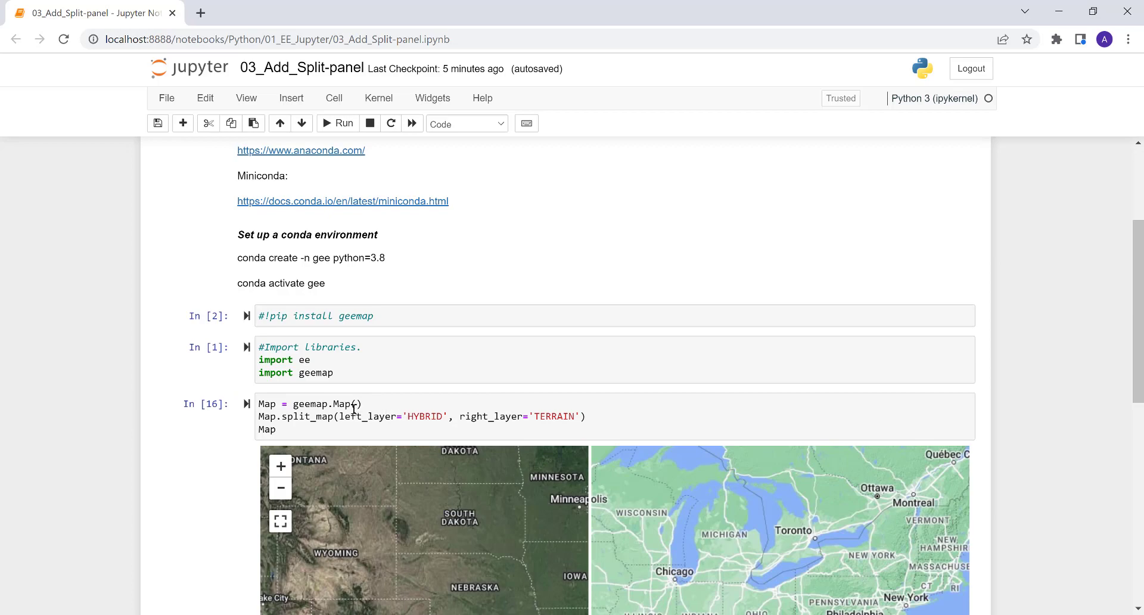
pyautogui.scroll(-3)
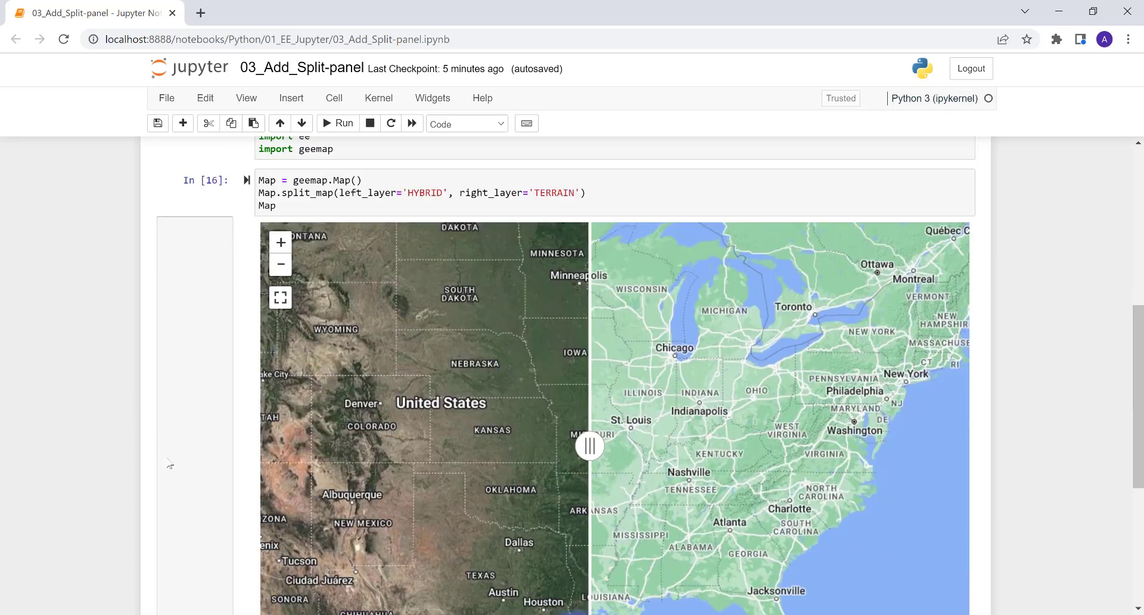
pyautogui.scroll(-3)
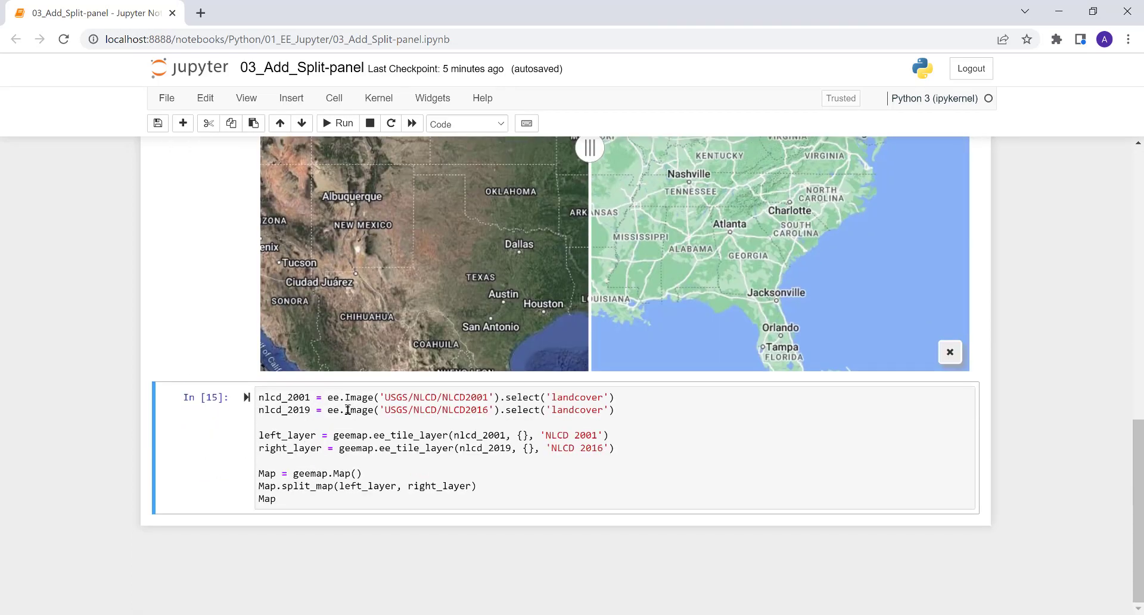
pyautogui.moveTo(328, 397); pyautogui.dragTo(604, 397)
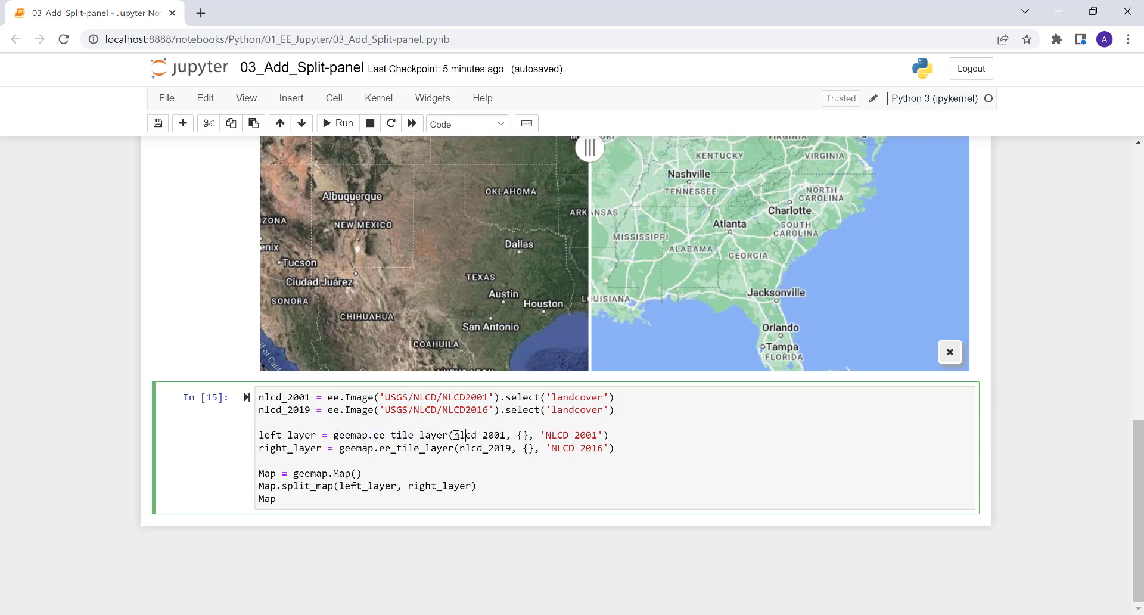
pyautogui.doubleClick(478, 435)
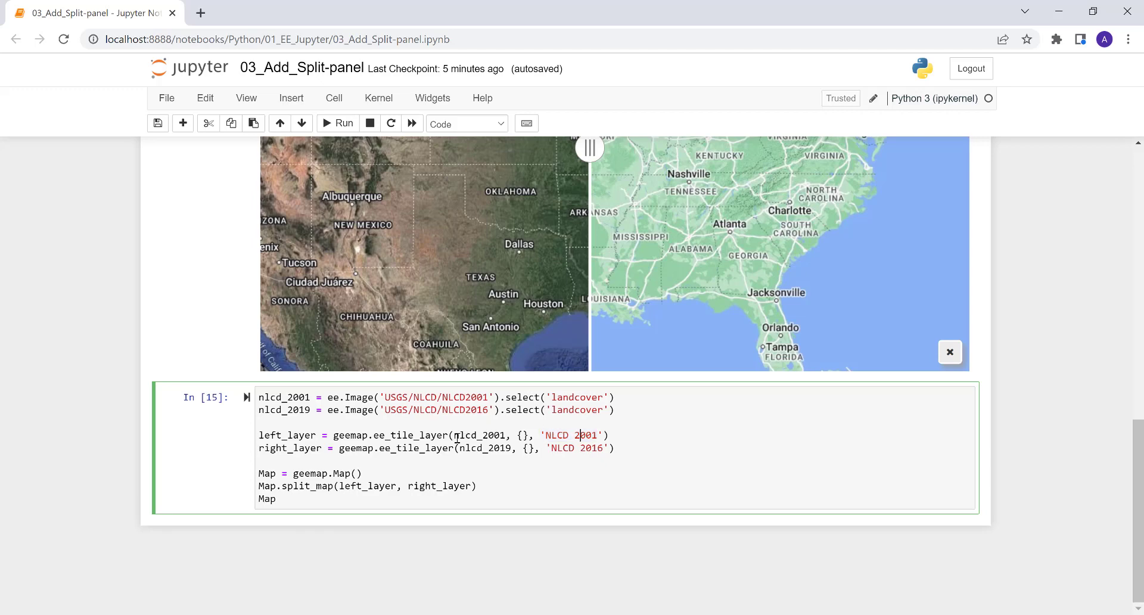
pyautogui.doubleClick(477, 435)
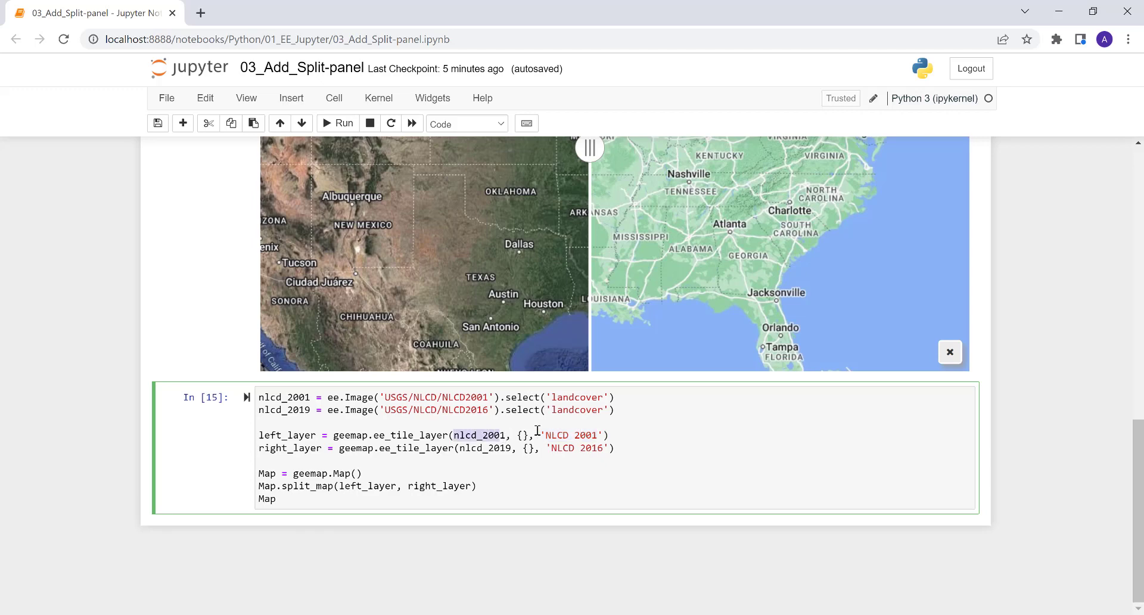
pyautogui.click(573, 435)
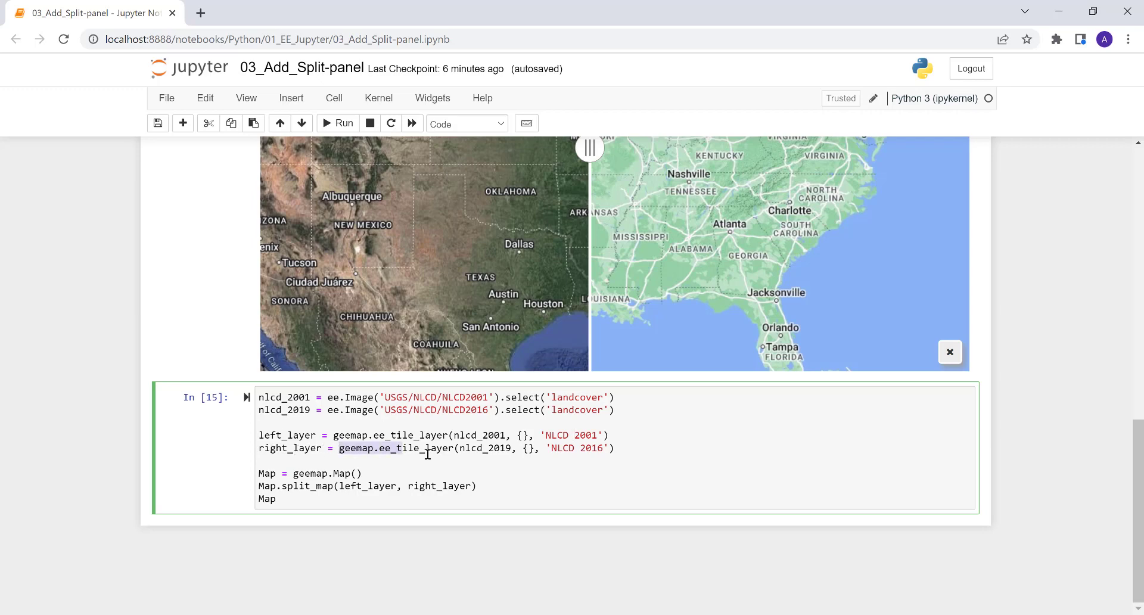
pyautogui.doubleClick(406, 448)
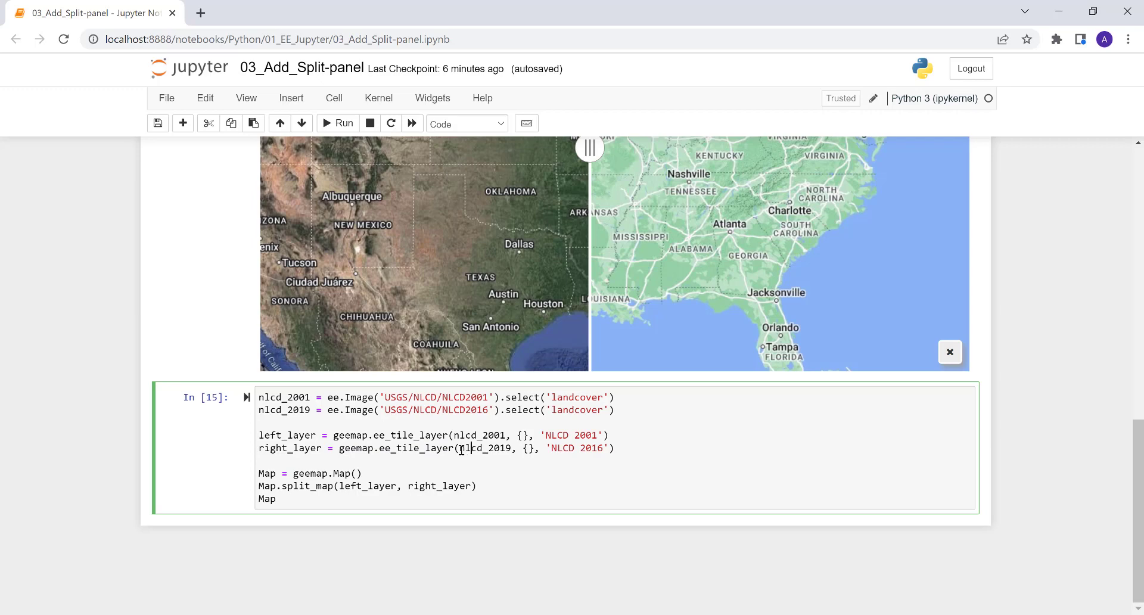
pyautogui.doubleClick(484, 448)
pyautogui.write('6')
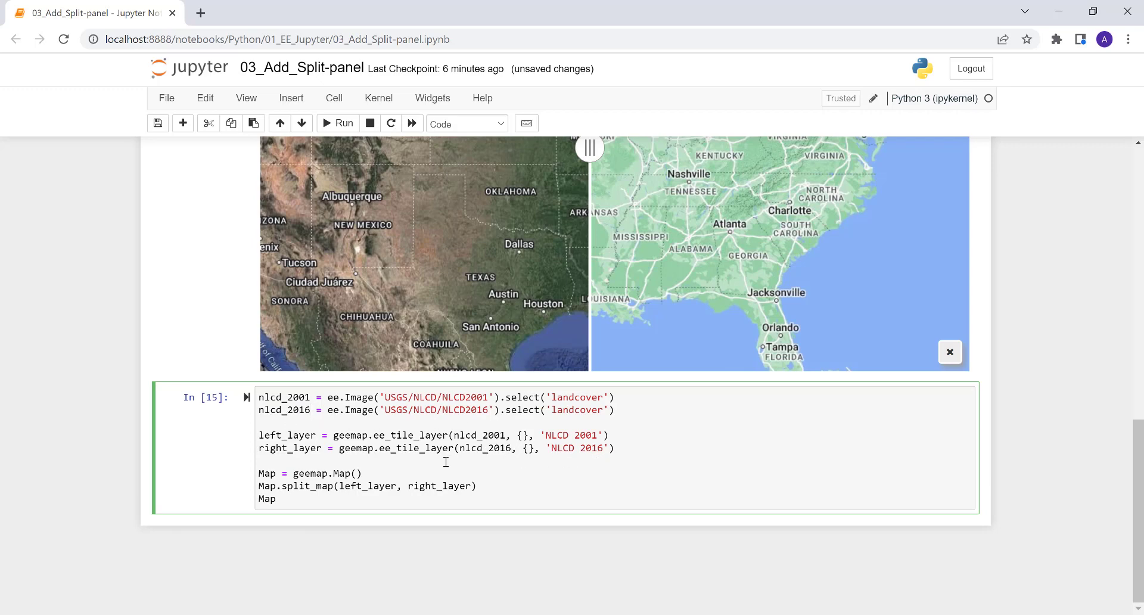
# Select nlcd_2019 in the land-cover cell to retype it as nlcd_2016
pyautogui.doubleClick(483, 448)
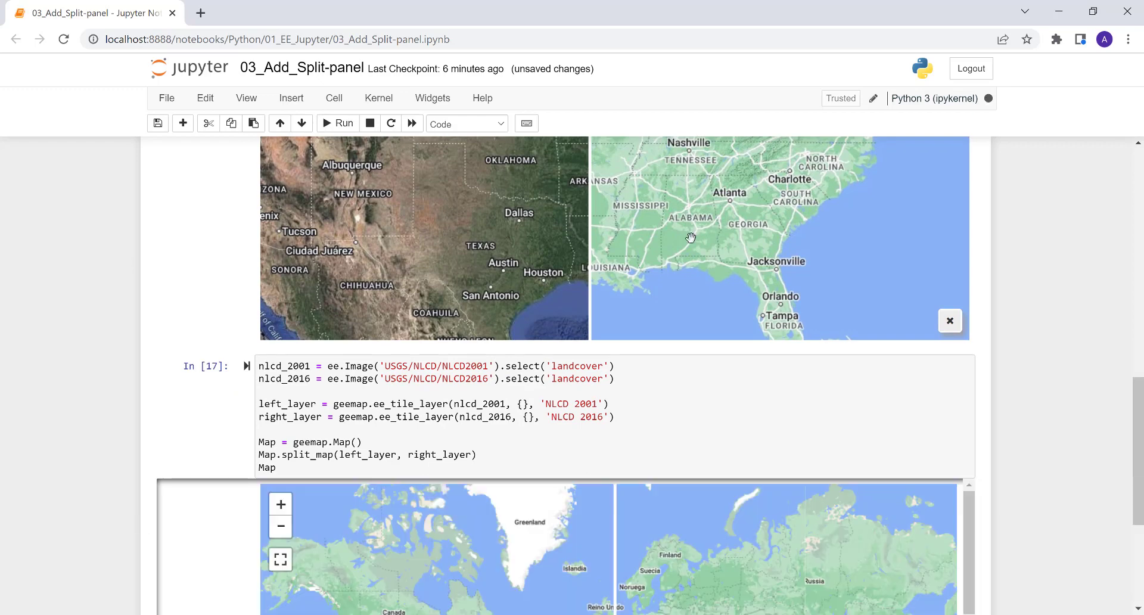
pyautogui.moveTo(521, 171)
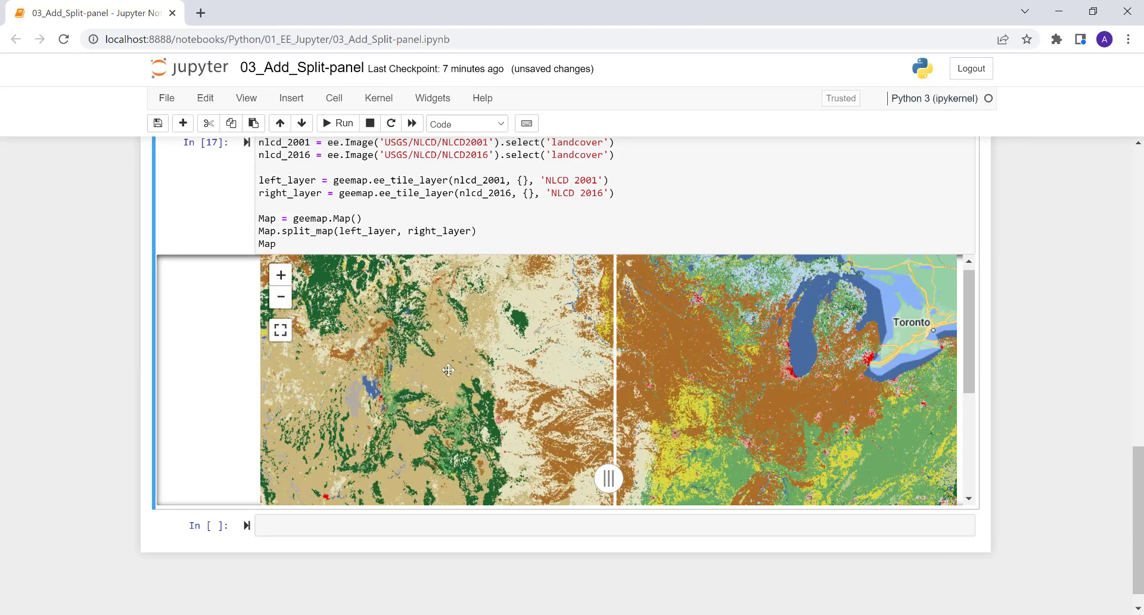
# Zoom the NLCD 2001/2016 split map in on the contiguous United States
pyautogui.scroll(-3)
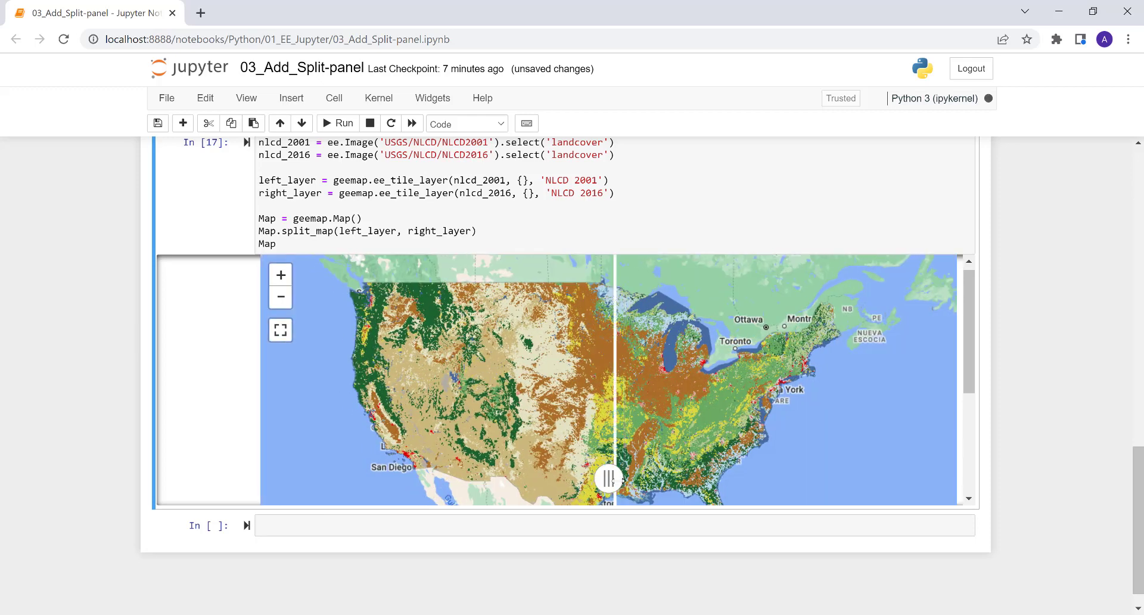
# Swipe the 2001/2016 divider over the interior and pan toward the northern plains
pyautogui.moveTo(609, 479); pyautogui.dragTo(508, 479)
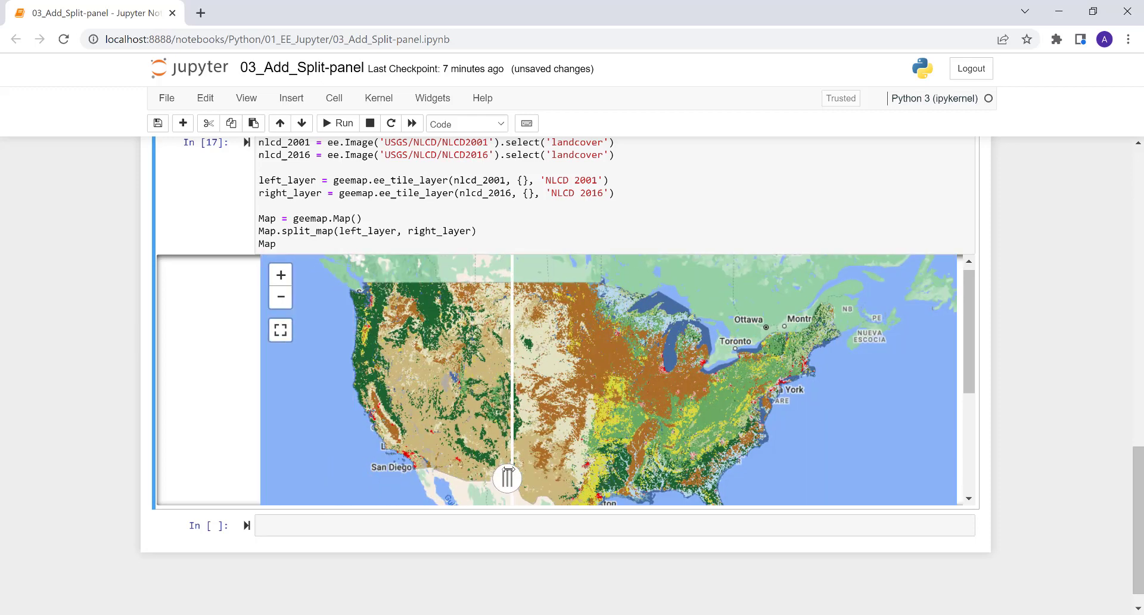
pyautogui.moveTo(508, 479); pyautogui.dragTo(527, 479)
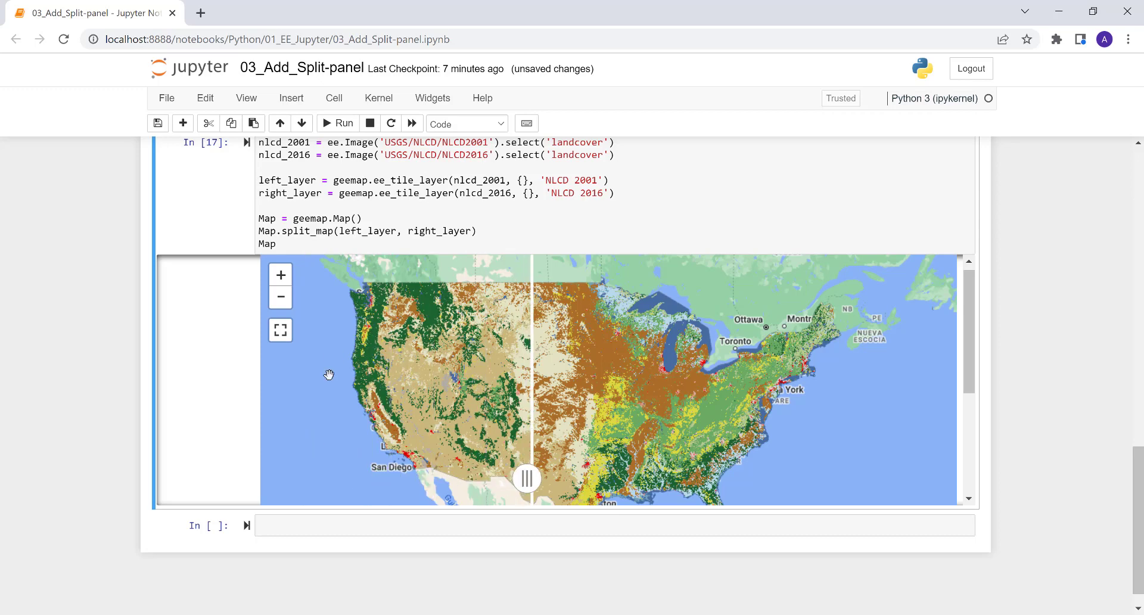
pyautogui.moveTo(527, 479); pyautogui.dragTo(511, 479)
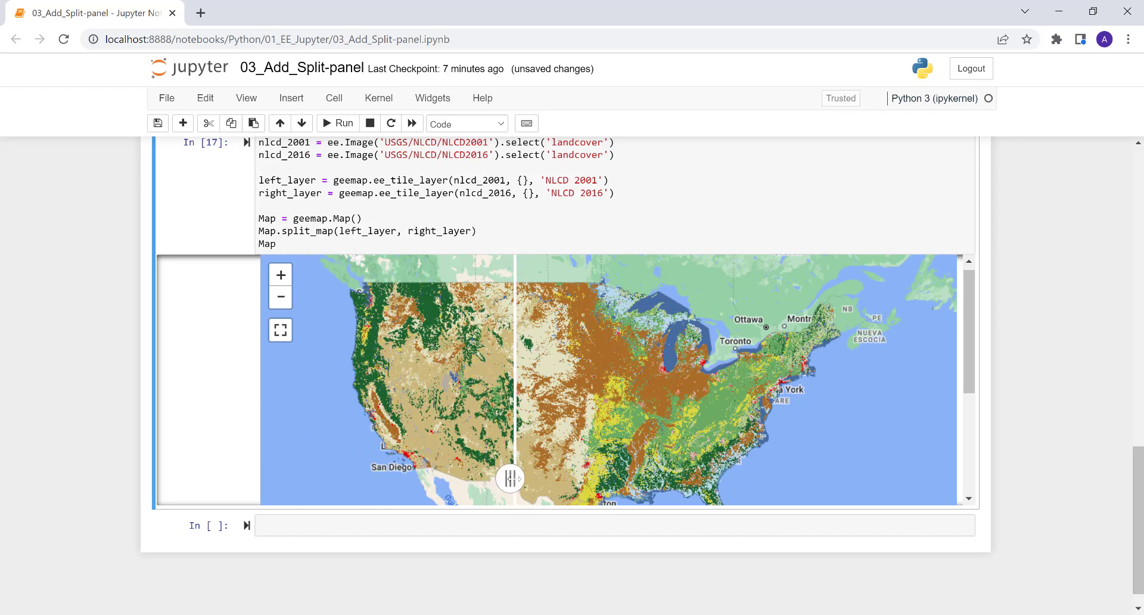
pyautogui.moveTo(511, 479); pyautogui.dragTo(462, 479)
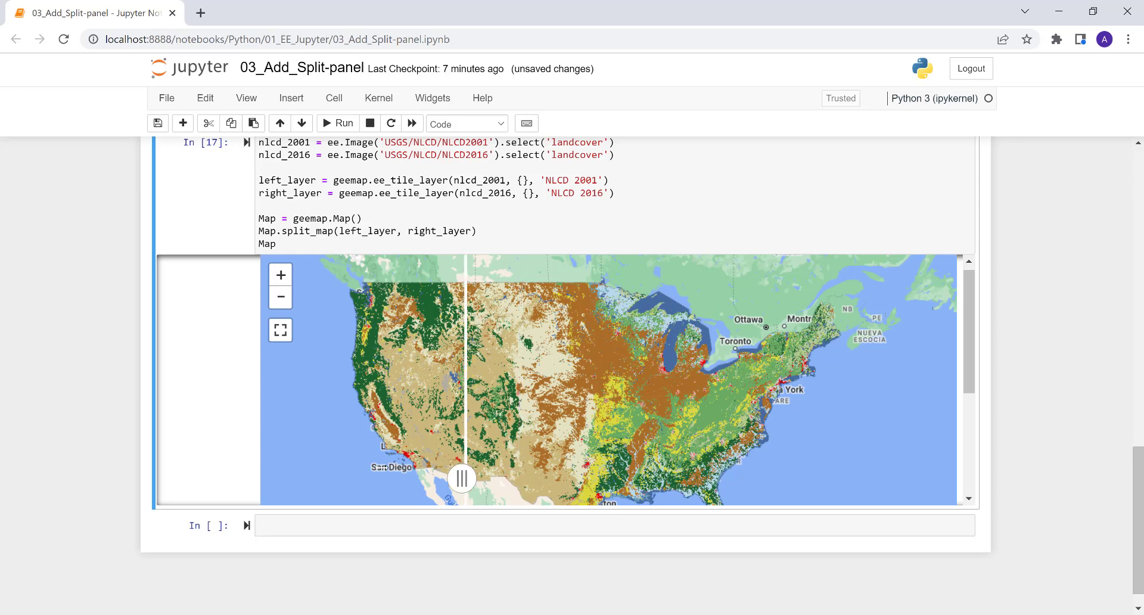
pyautogui.moveTo(463, 478); pyautogui.dragTo(338, 478)
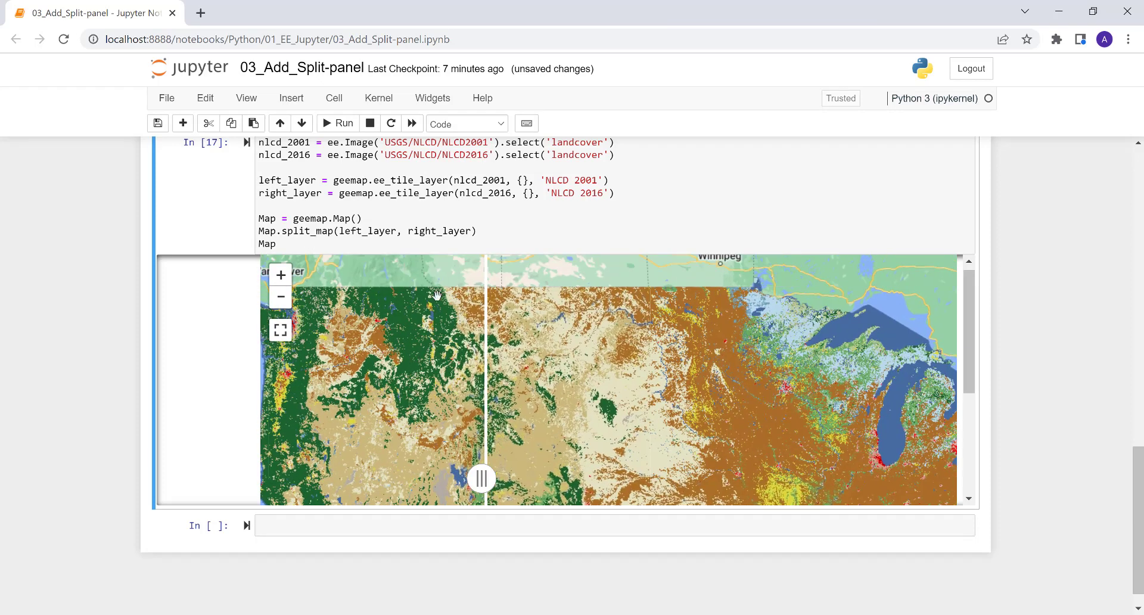
# Compare 2001 and 2016 land cover across the northern plains, then close in on the red city by the river
pyautogui.moveTo(482, 479); pyautogui.dragTo(327, 479)
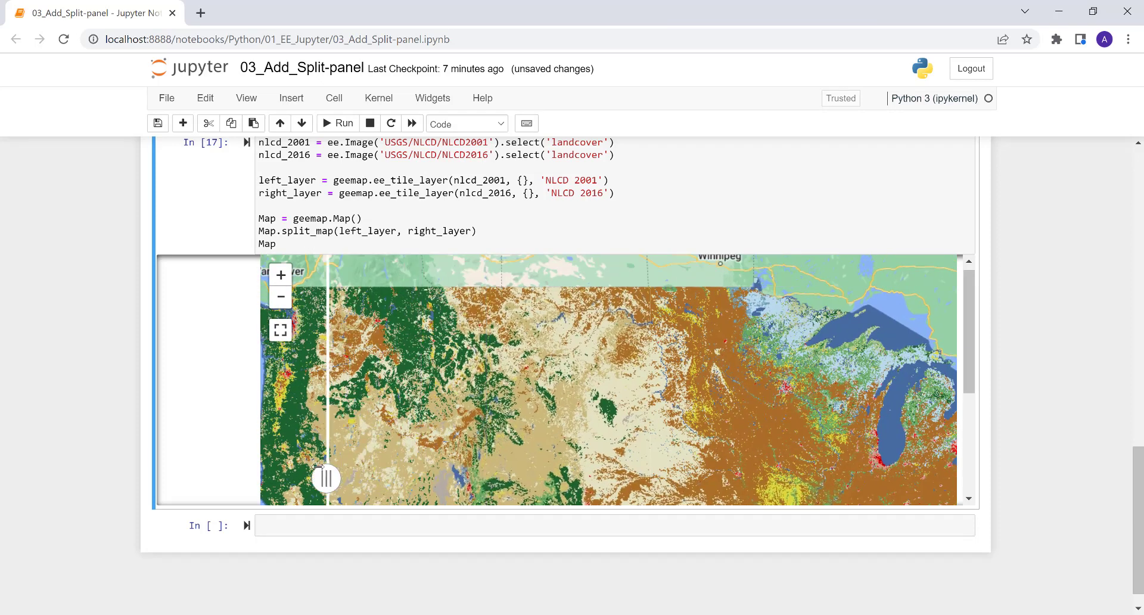
pyautogui.moveTo(324, 478); pyautogui.dragTo(519, 478)
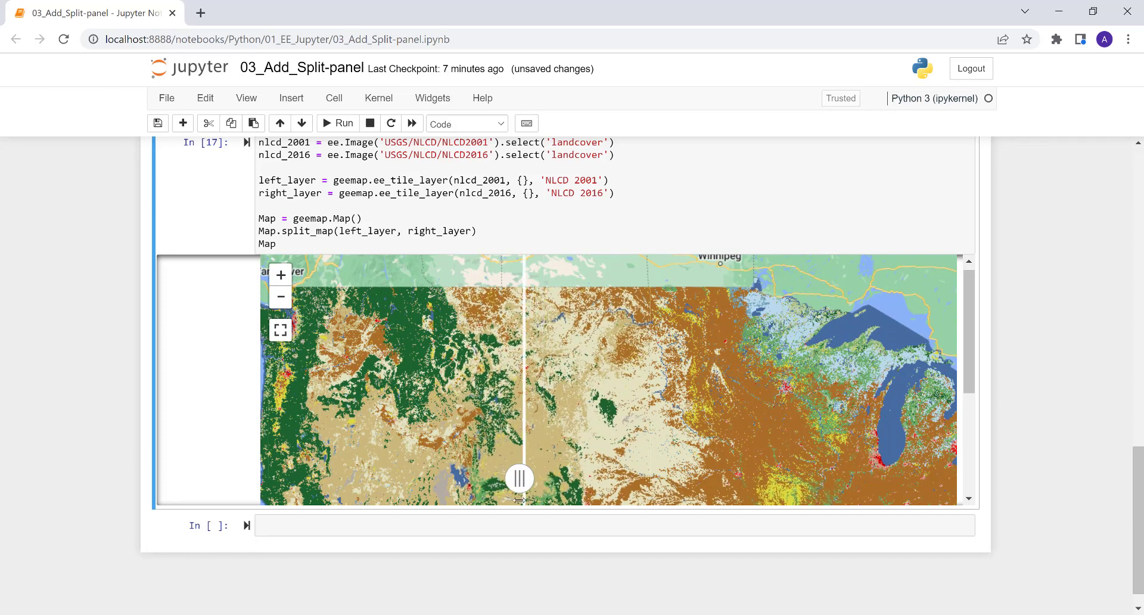
pyautogui.moveTo(520, 478); pyautogui.dragTo(492, 478)
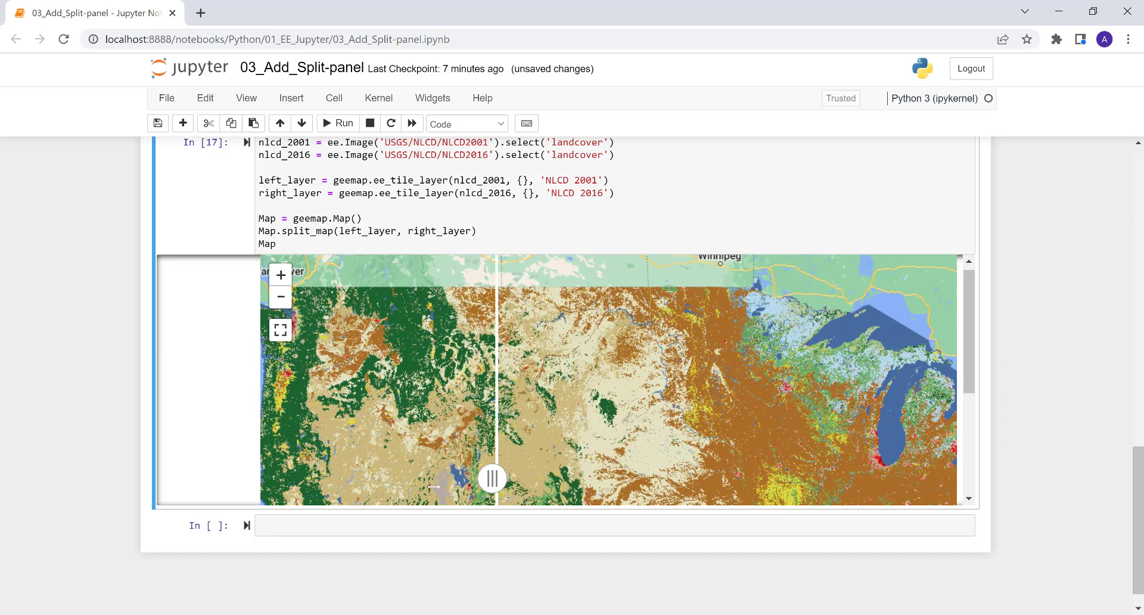
pyautogui.moveTo(492, 479); pyautogui.dragTo(475, 479)
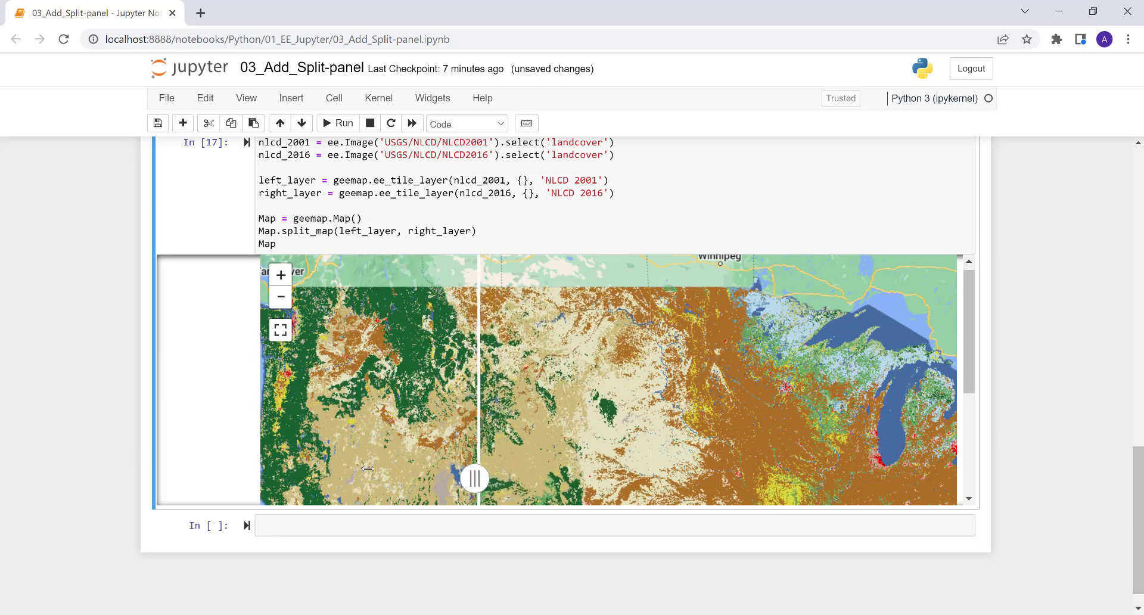
pyautogui.moveTo(474, 479); pyautogui.dragTo(329, 479)
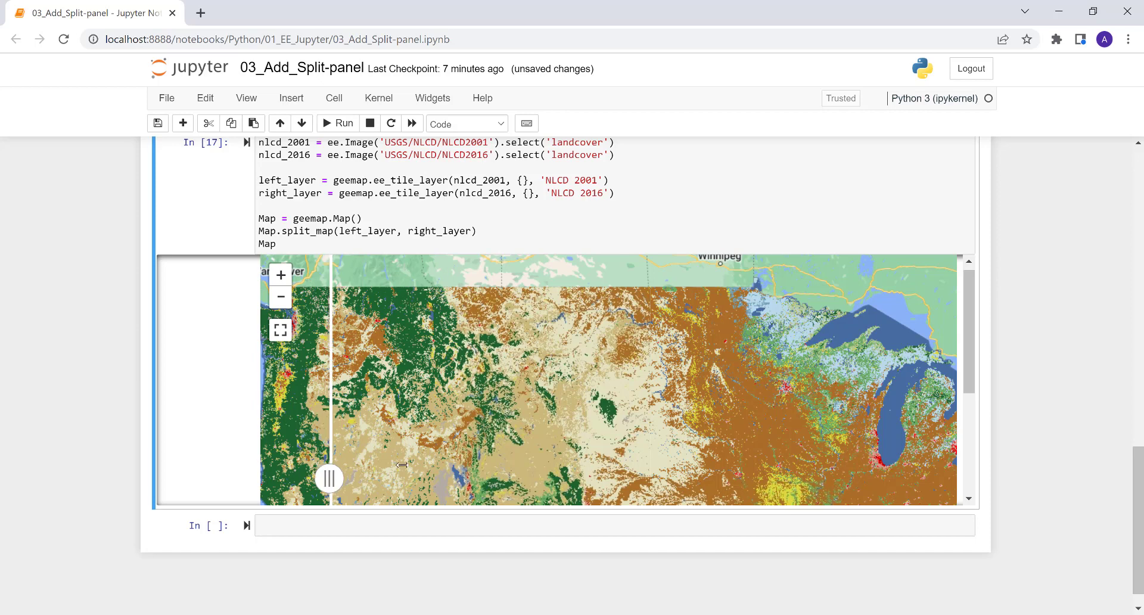
pyautogui.moveTo(329, 479); pyautogui.dragTo(401, 479)
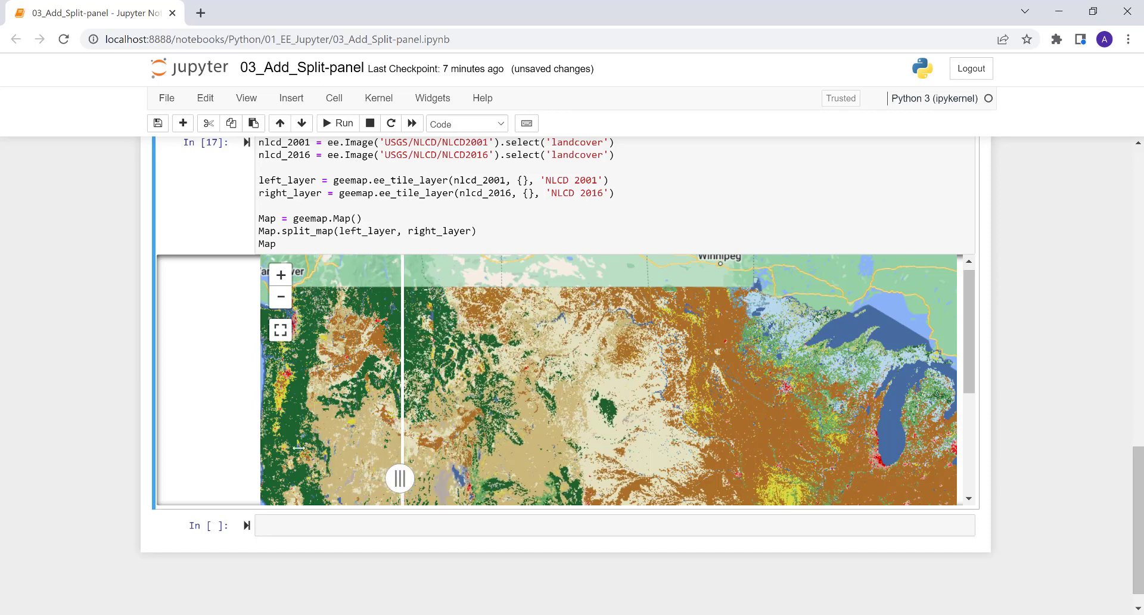
pyautogui.moveTo(401, 479); pyautogui.dragTo(492, 479)
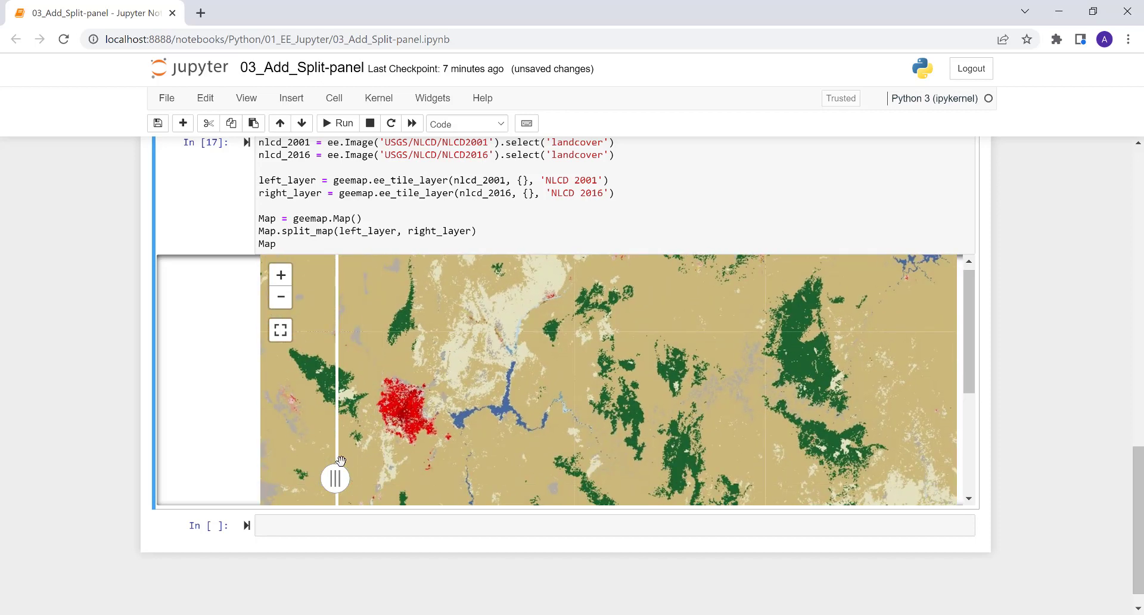
# Swipe between 2001 and 2016 over the area and center on the city and reservoir
pyautogui.moveTo(336, 479); pyautogui.dragTo(649, 479)
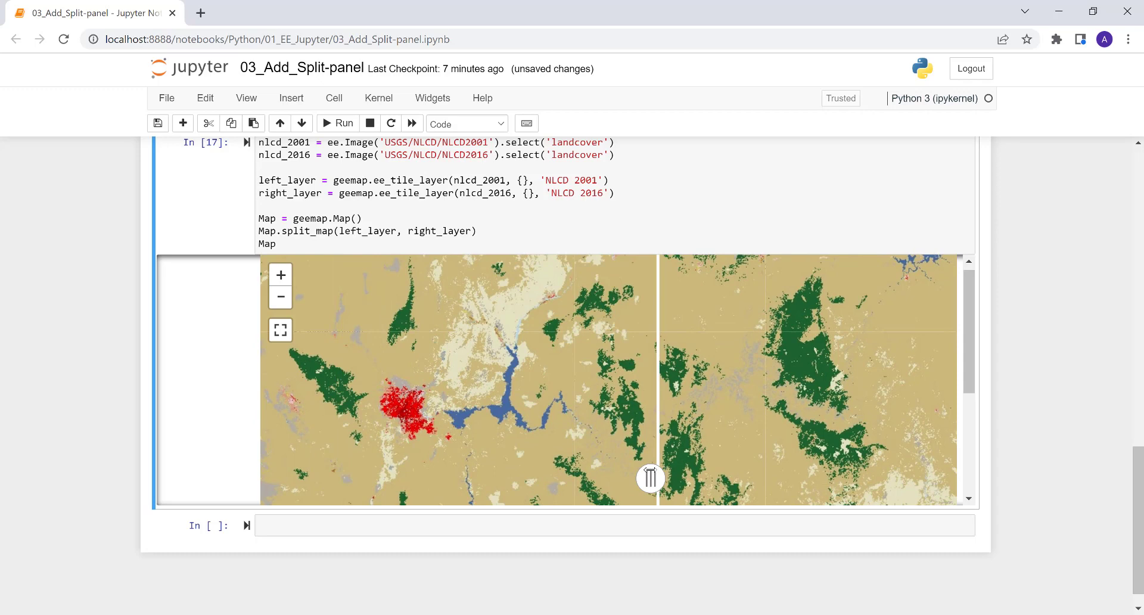
pyautogui.moveTo(650, 479); pyautogui.dragTo(308, 479)
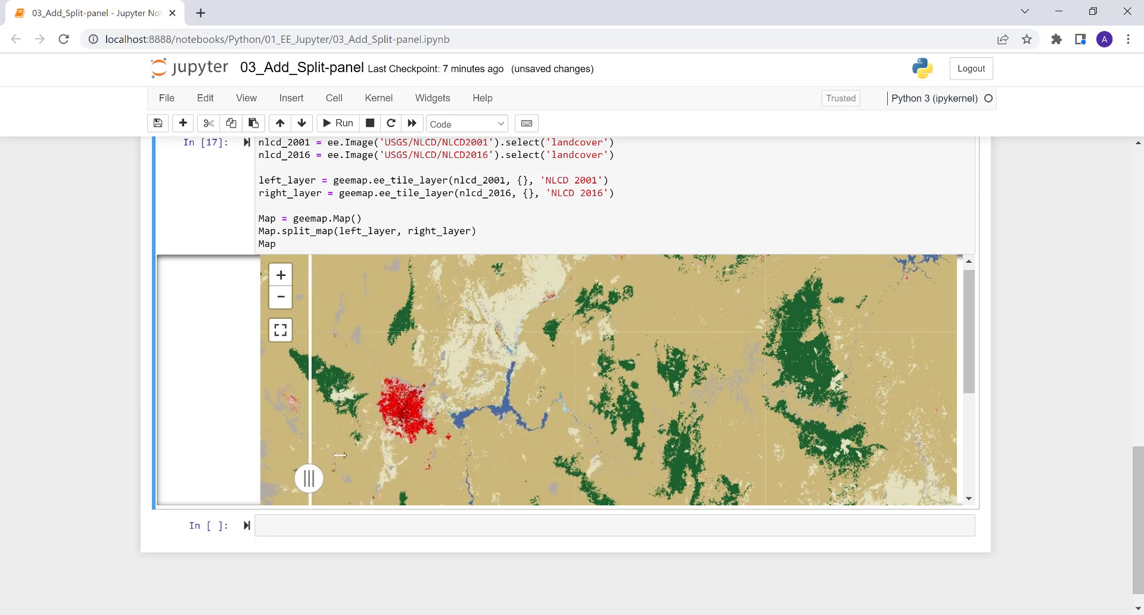
pyautogui.moveTo(308, 479); pyautogui.dragTo(332, 479)
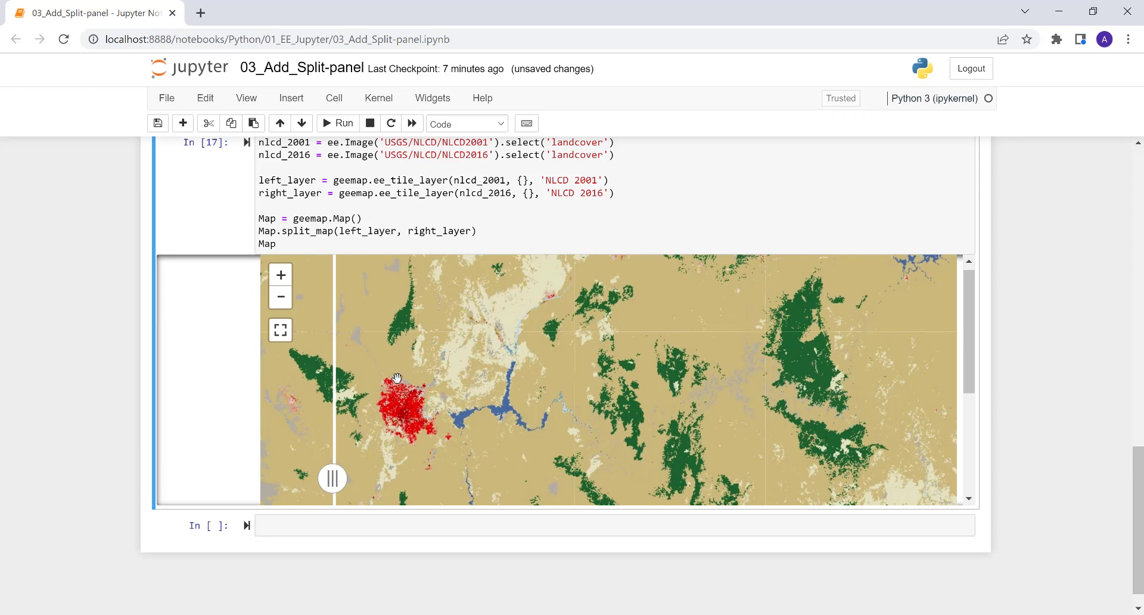
pyautogui.moveTo(398, 378); pyautogui.dragTo(463, 402)
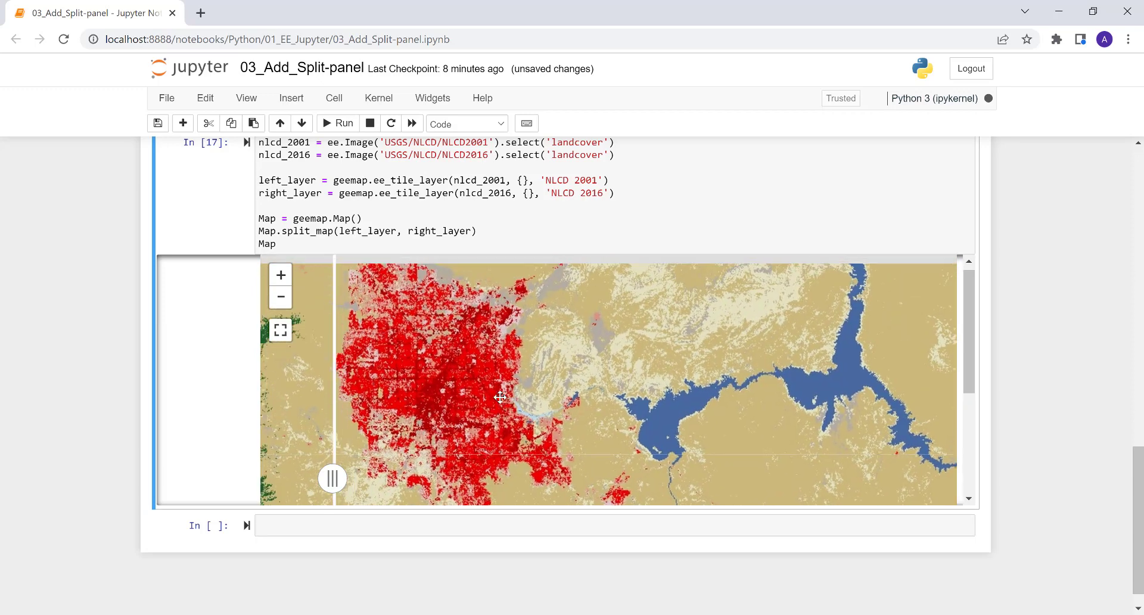
# Compare the city's 2001 and 2016 urban extent beside the reservoir, then pull back to the western US
pyautogui.moveTo(333, 479); pyautogui.dragTo(350, 479)
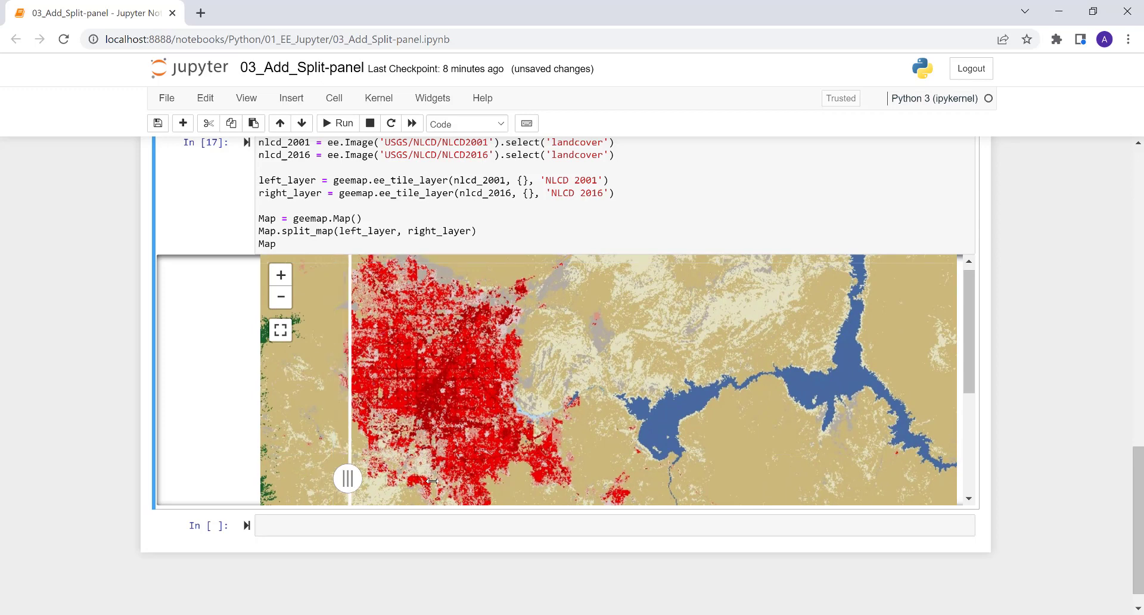
pyautogui.moveTo(347, 479); pyautogui.dragTo(708, 479)
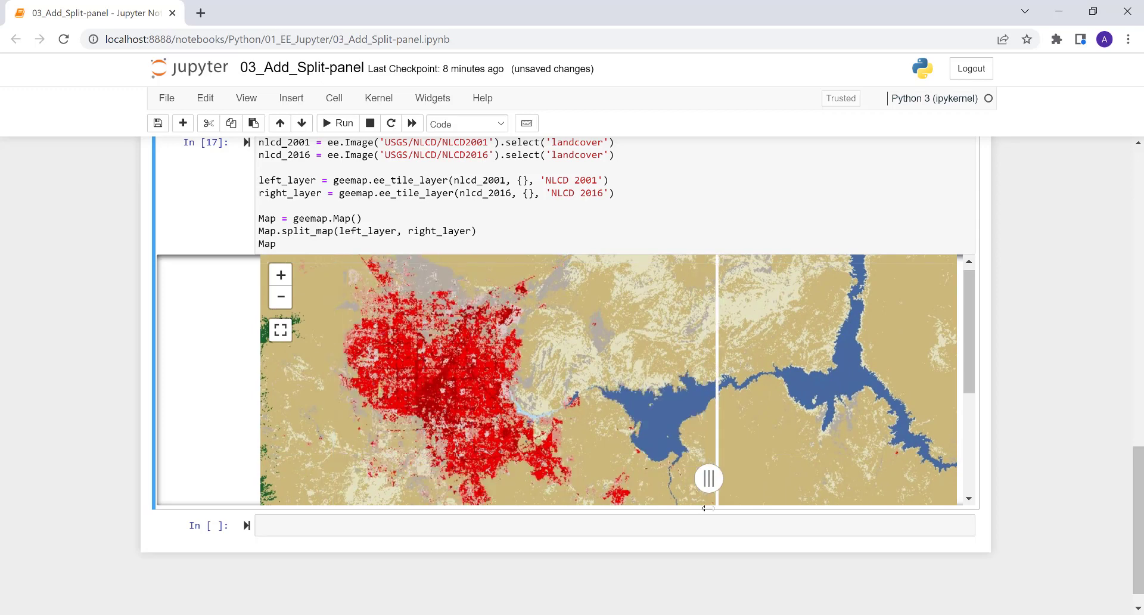
pyautogui.moveTo(708, 479); pyautogui.dragTo(646, 479)
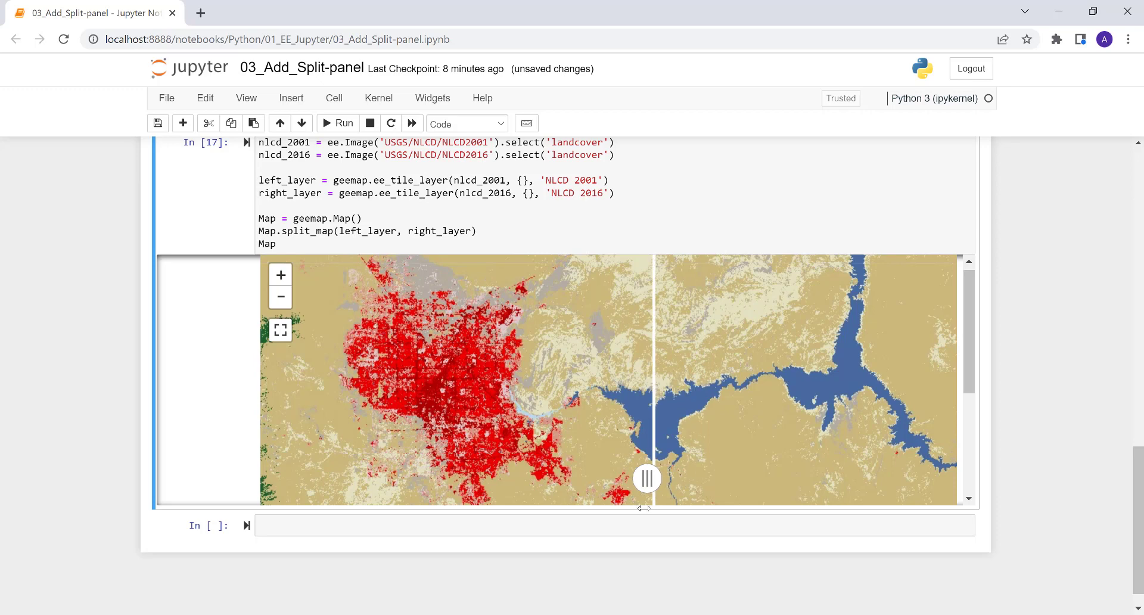
pyautogui.moveTo(647, 479); pyautogui.dragTo(275, 479)
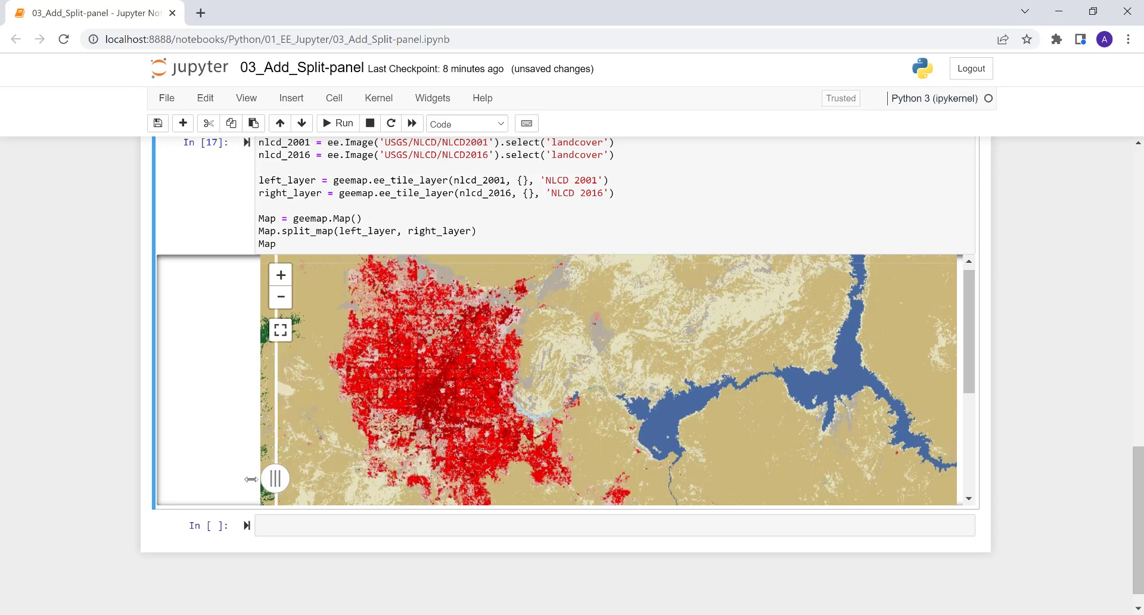
pyautogui.moveTo(276, 479); pyautogui.dragTo(659, 479)
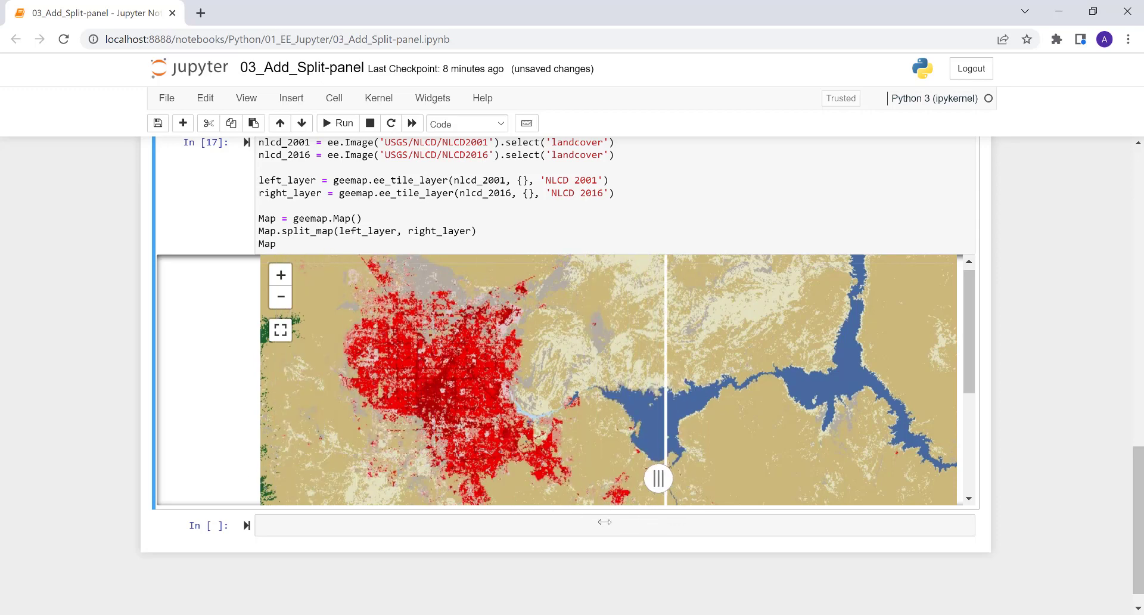
pyautogui.moveTo(656, 479); pyautogui.dragTo(450, 479)
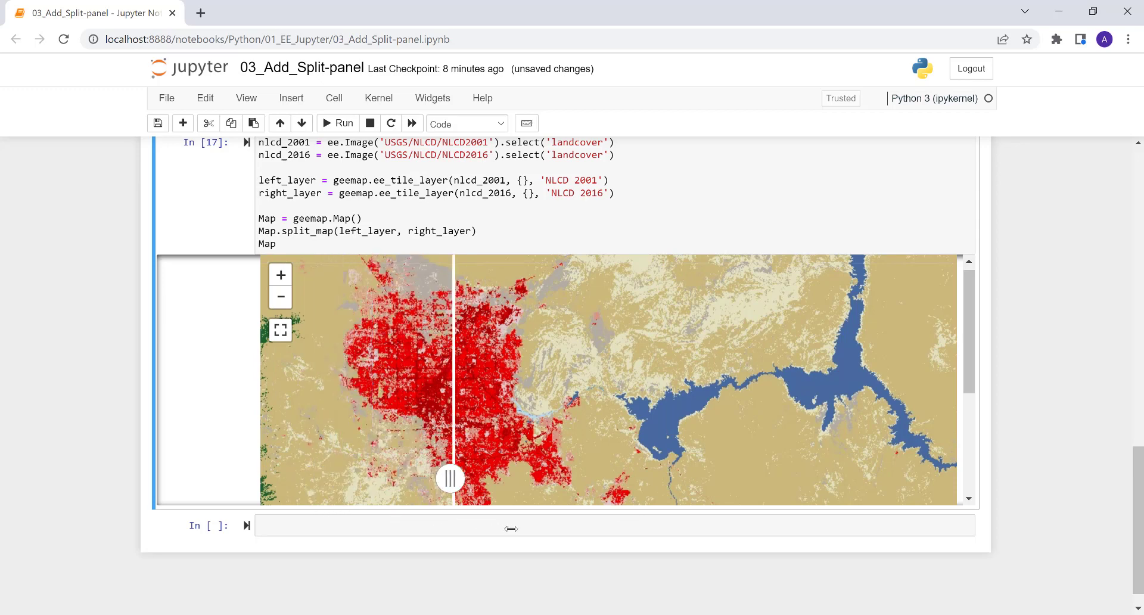
pyautogui.moveTo(451, 478); pyautogui.dragTo(290, 478)
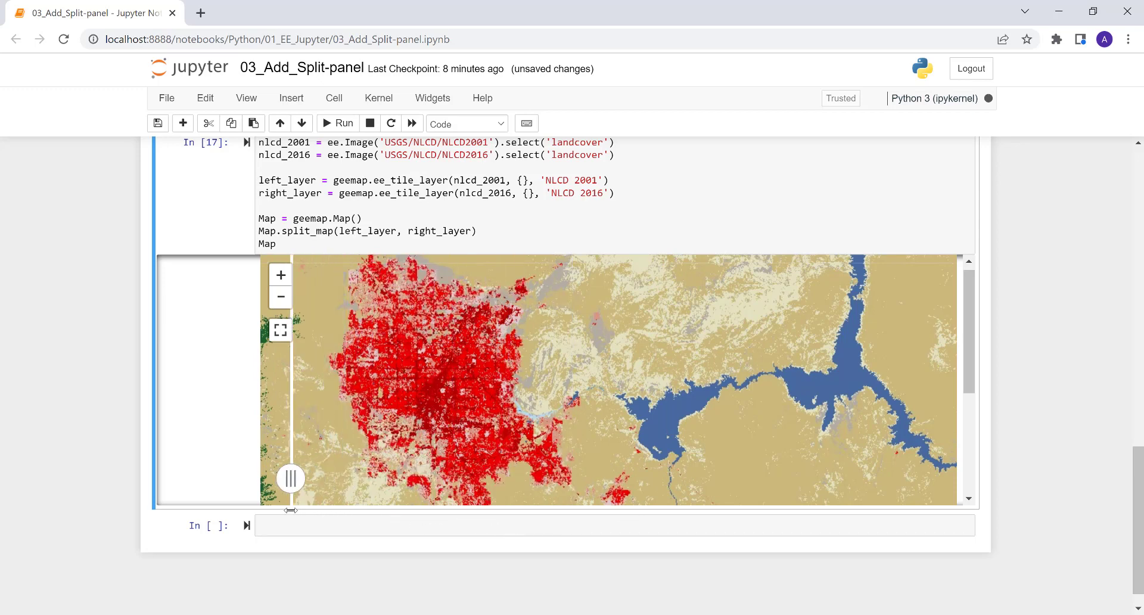
pyautogui.moveTo(291, 479); pyautogui.dragTo(524, 479)
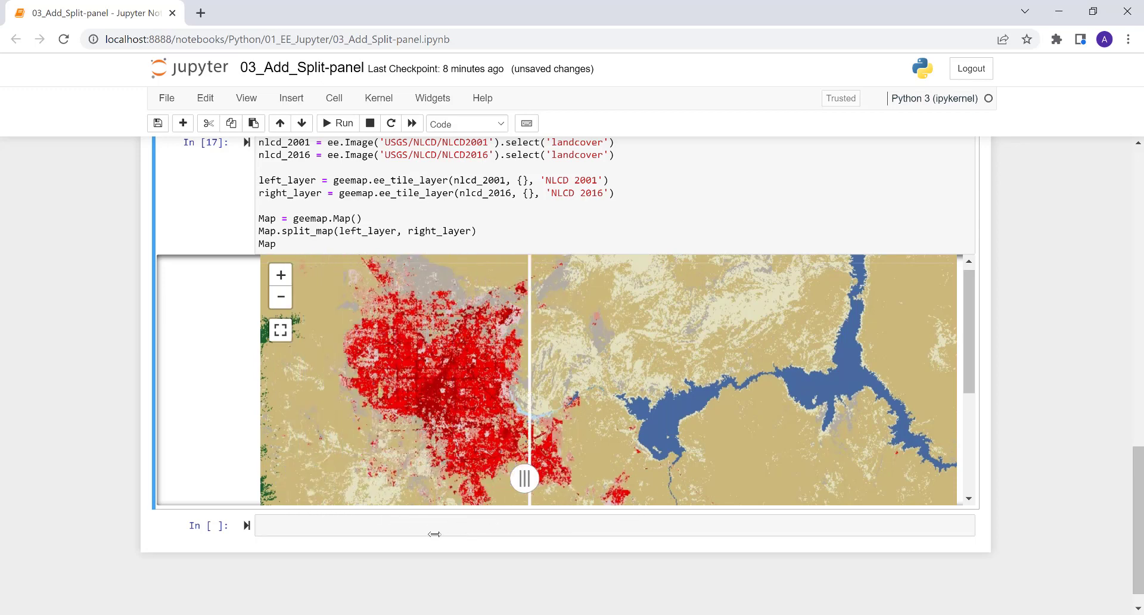
pyautogui.moveTo(526, 479); pyautogui.dragTo(443, 479)
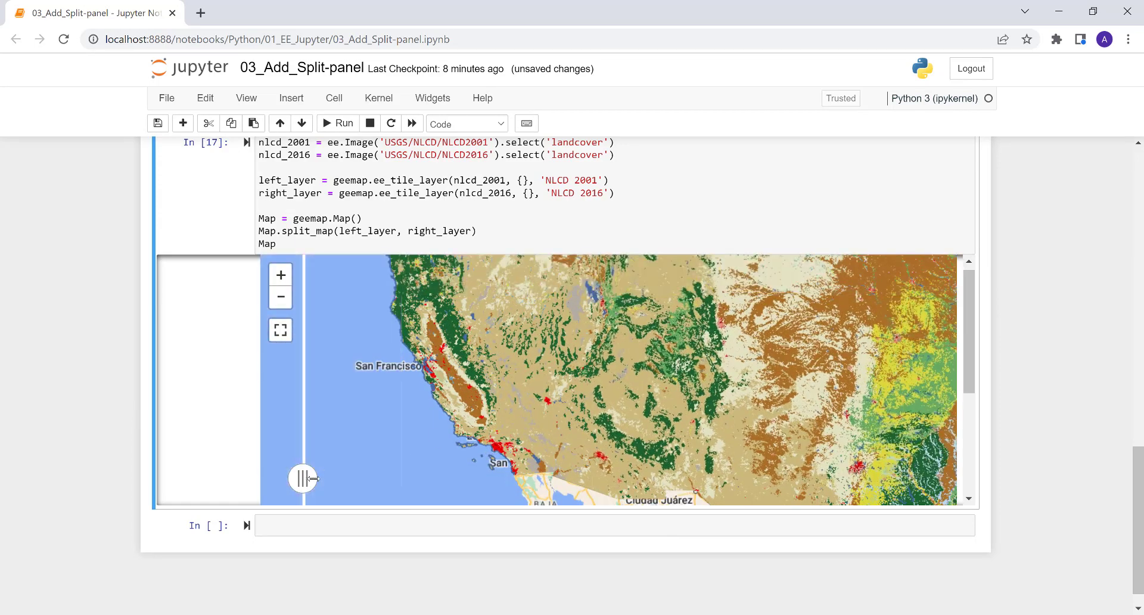
# Bring the whole contiguous US back into the 2001/2016 split map
pyautogui.moveTo(302, 478); pyautogui.dragTo(629, 477)
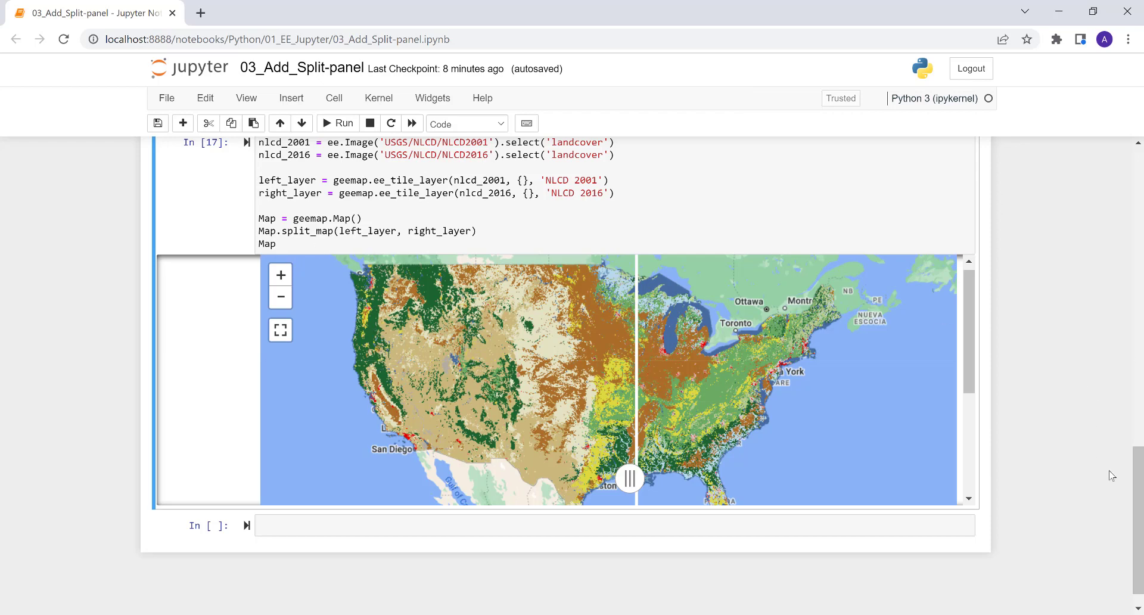
pyautogui.moveTo(1022, 345)
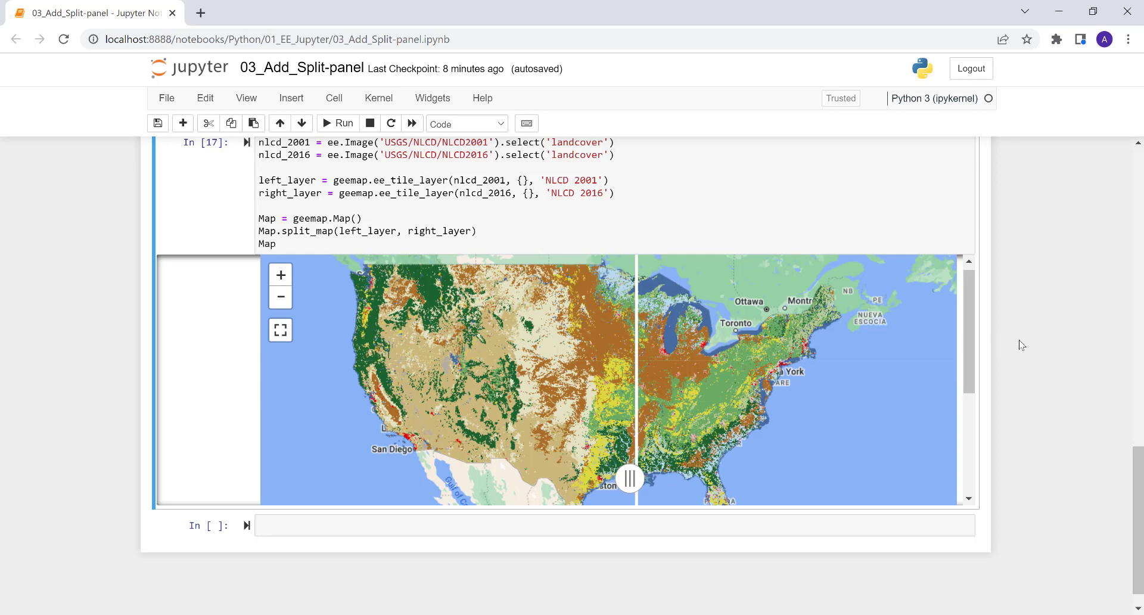
pyautogui.moveTo(980, 320)
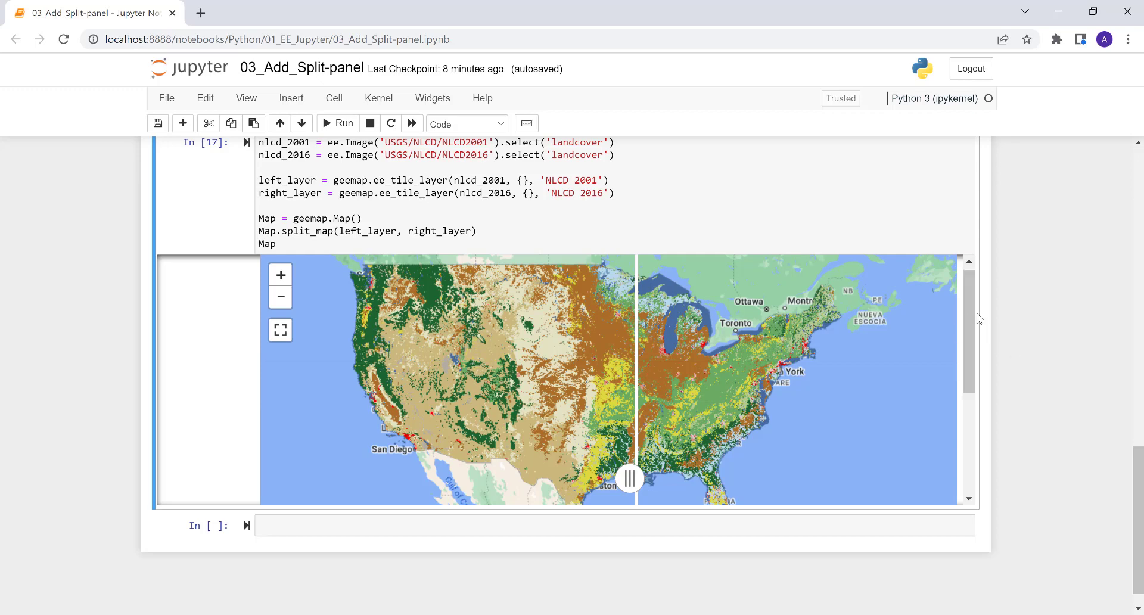